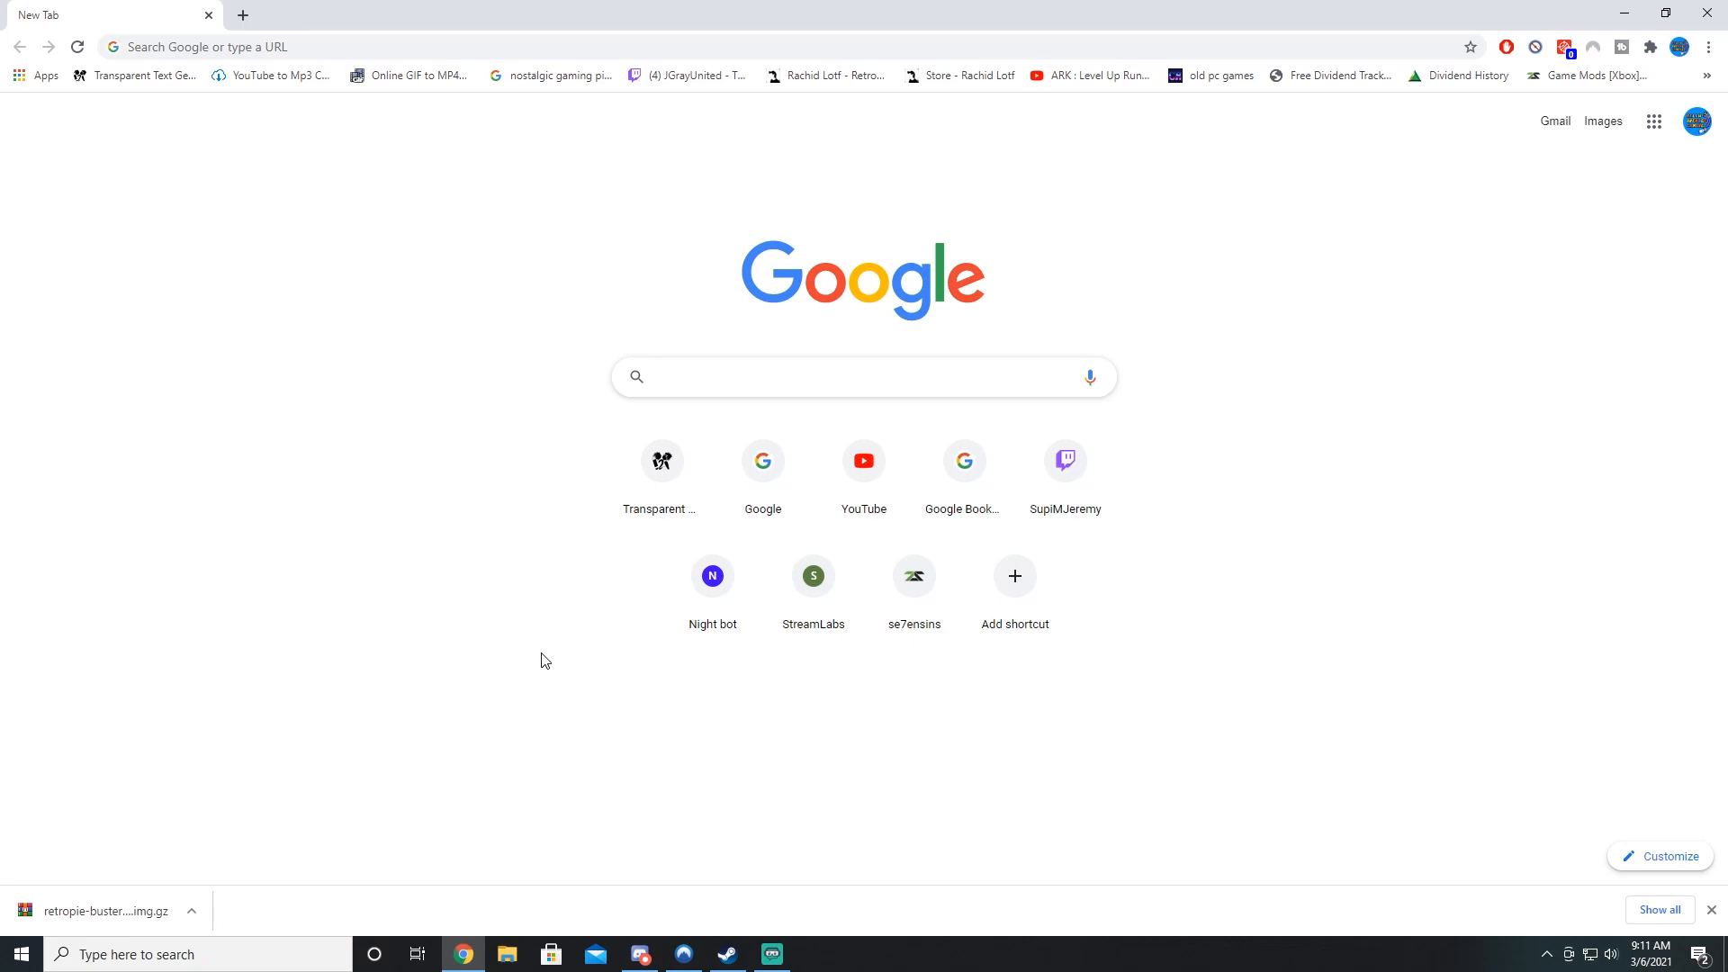
Step: Search Google for 'raspberry pi imager' and start the Windows installer download from raspberrypi.org/software
{"action": "left_click", "coordinate": [862, 378]}
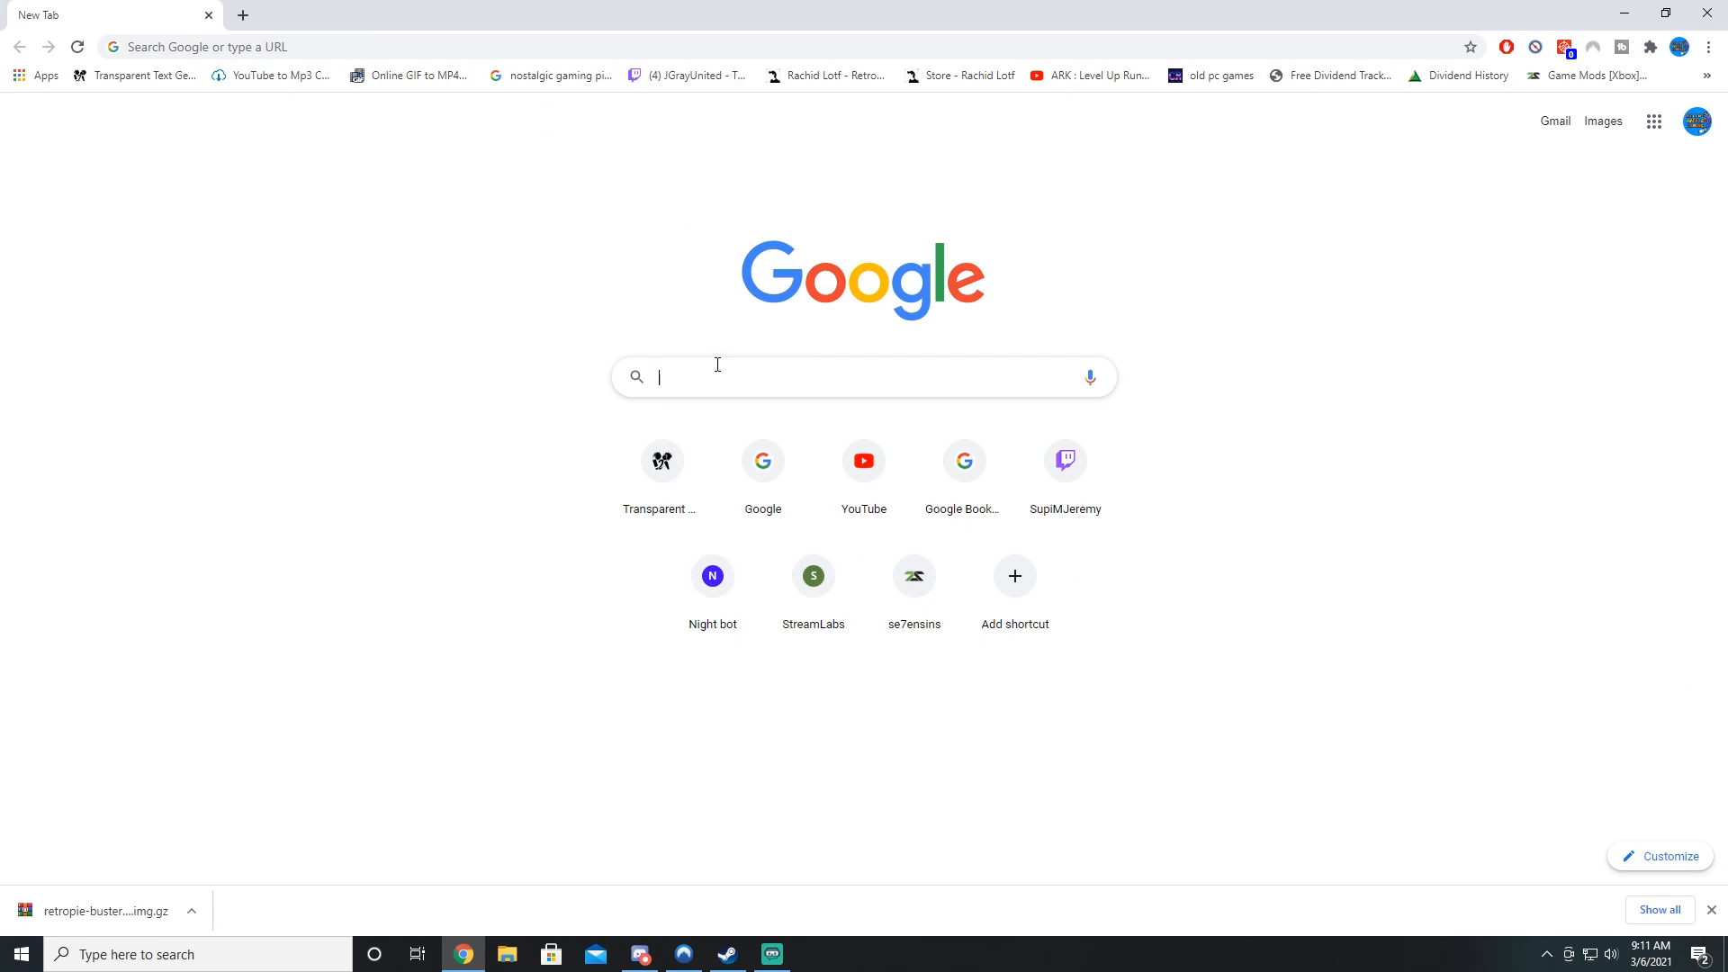
{"action": "type", "text": "raspberry pi imager"}
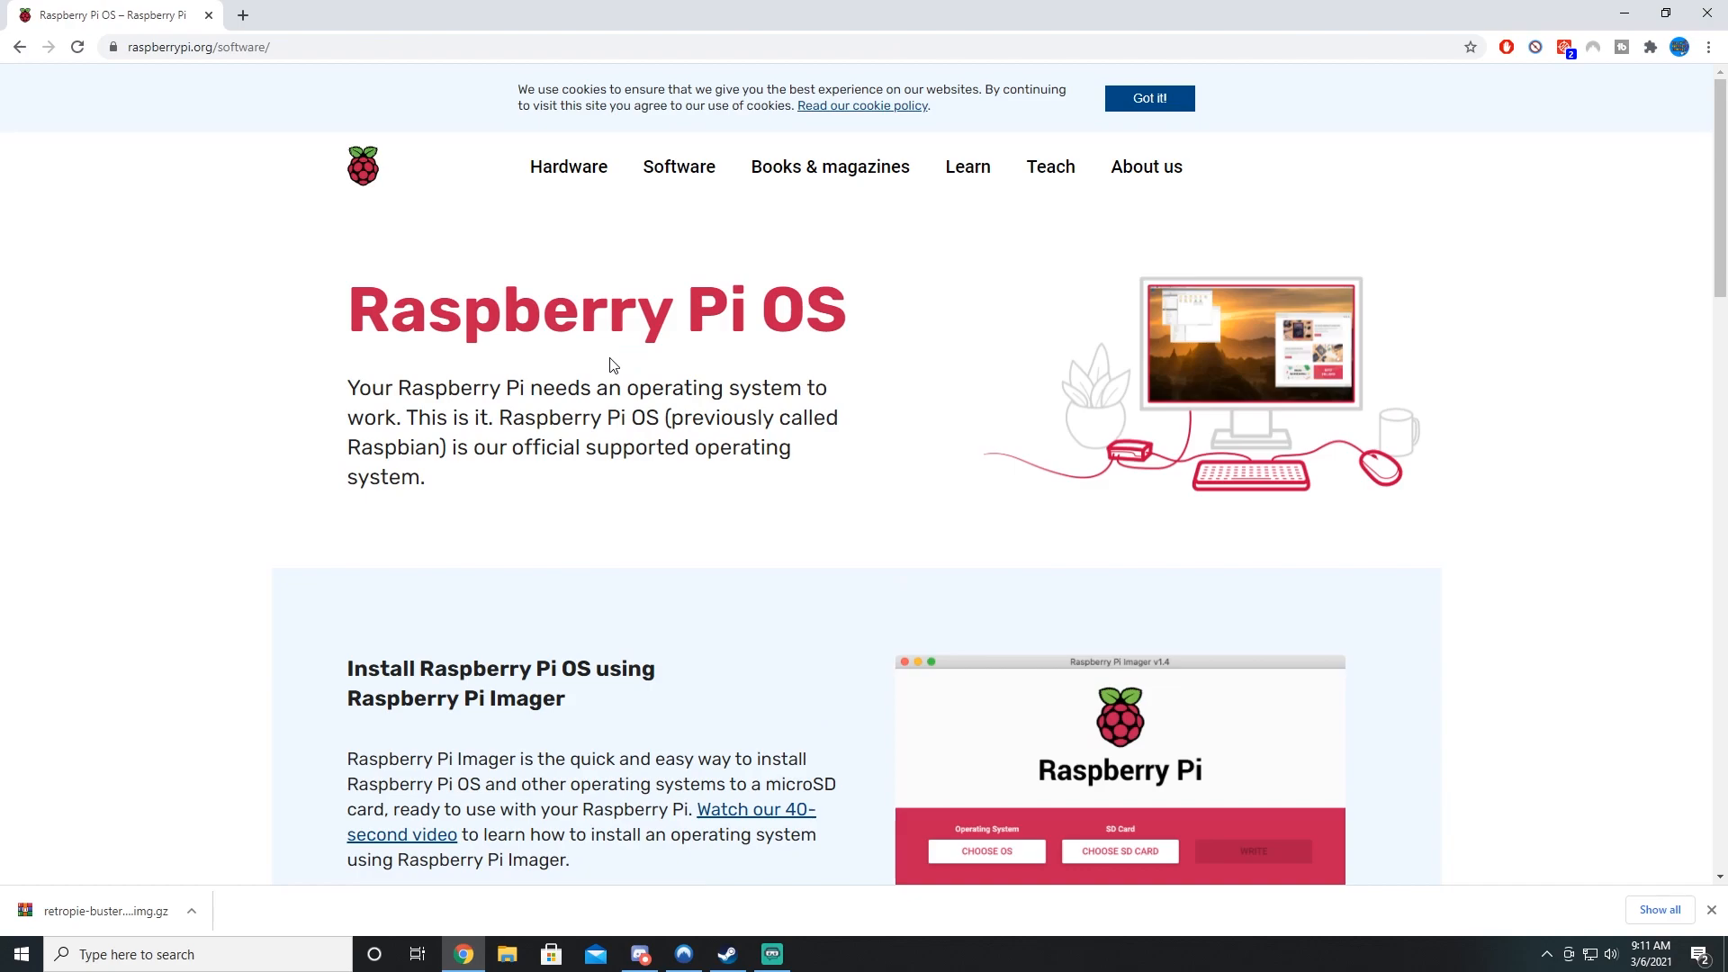
{"action": "scroll", "scroll_direction": "down", "scroll_amount": 3}
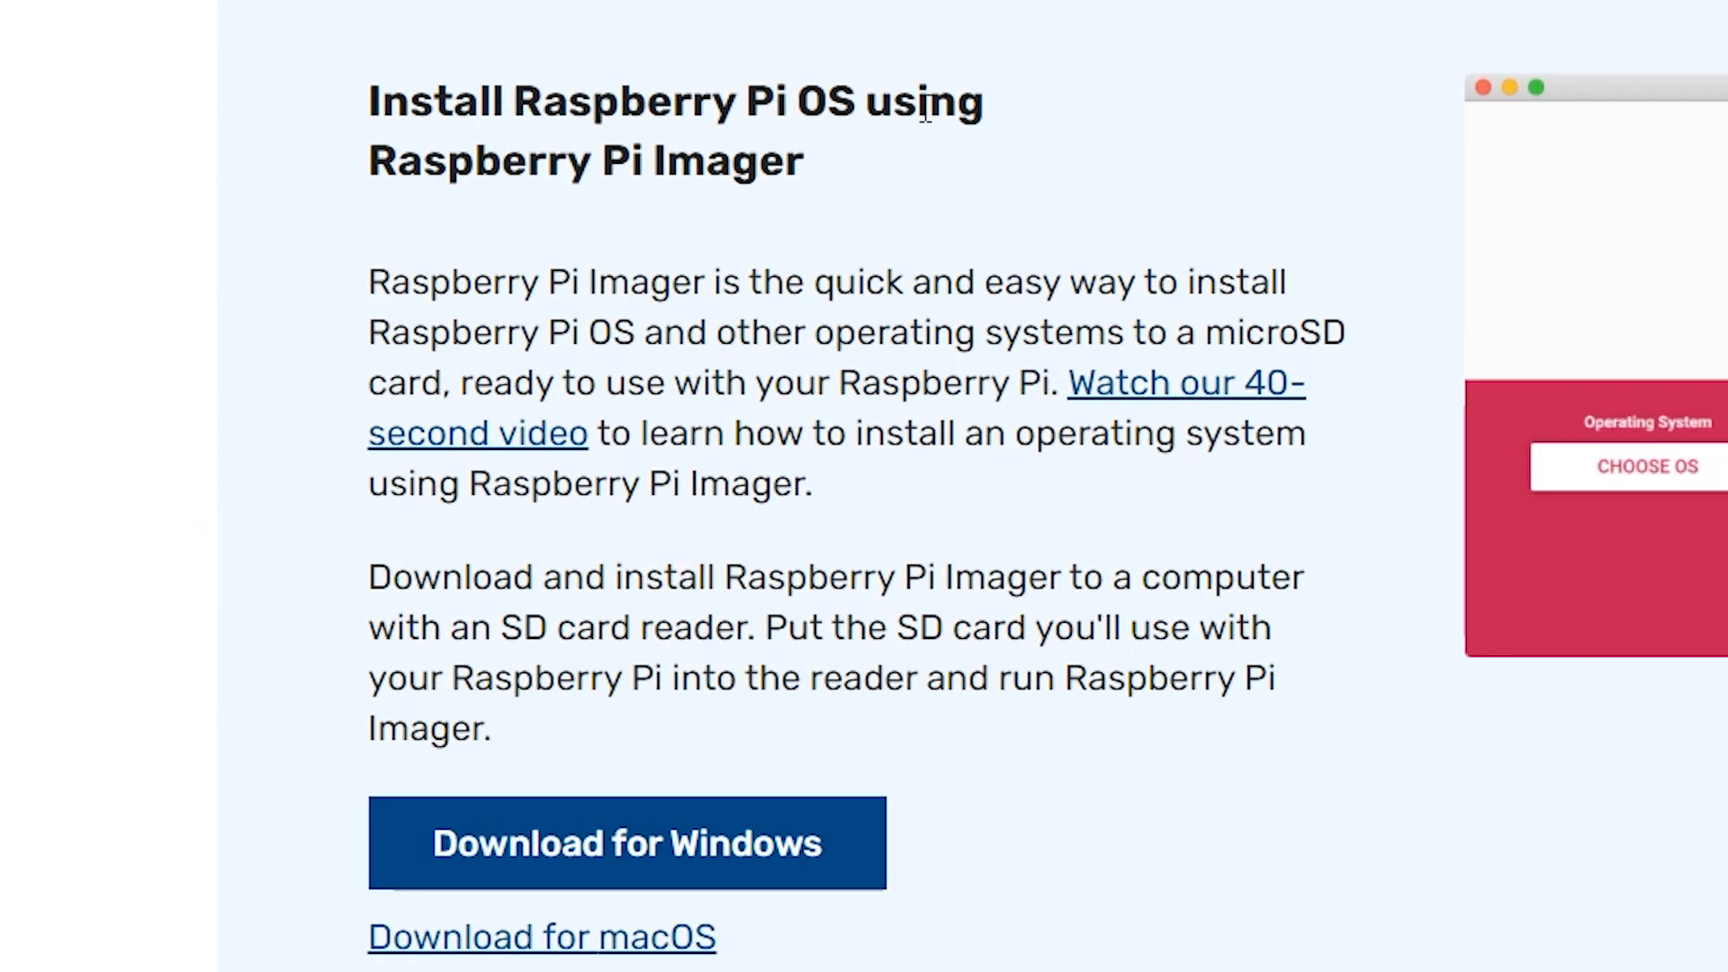
{"action": "mouse_move", "coordinate": [739, 153]}
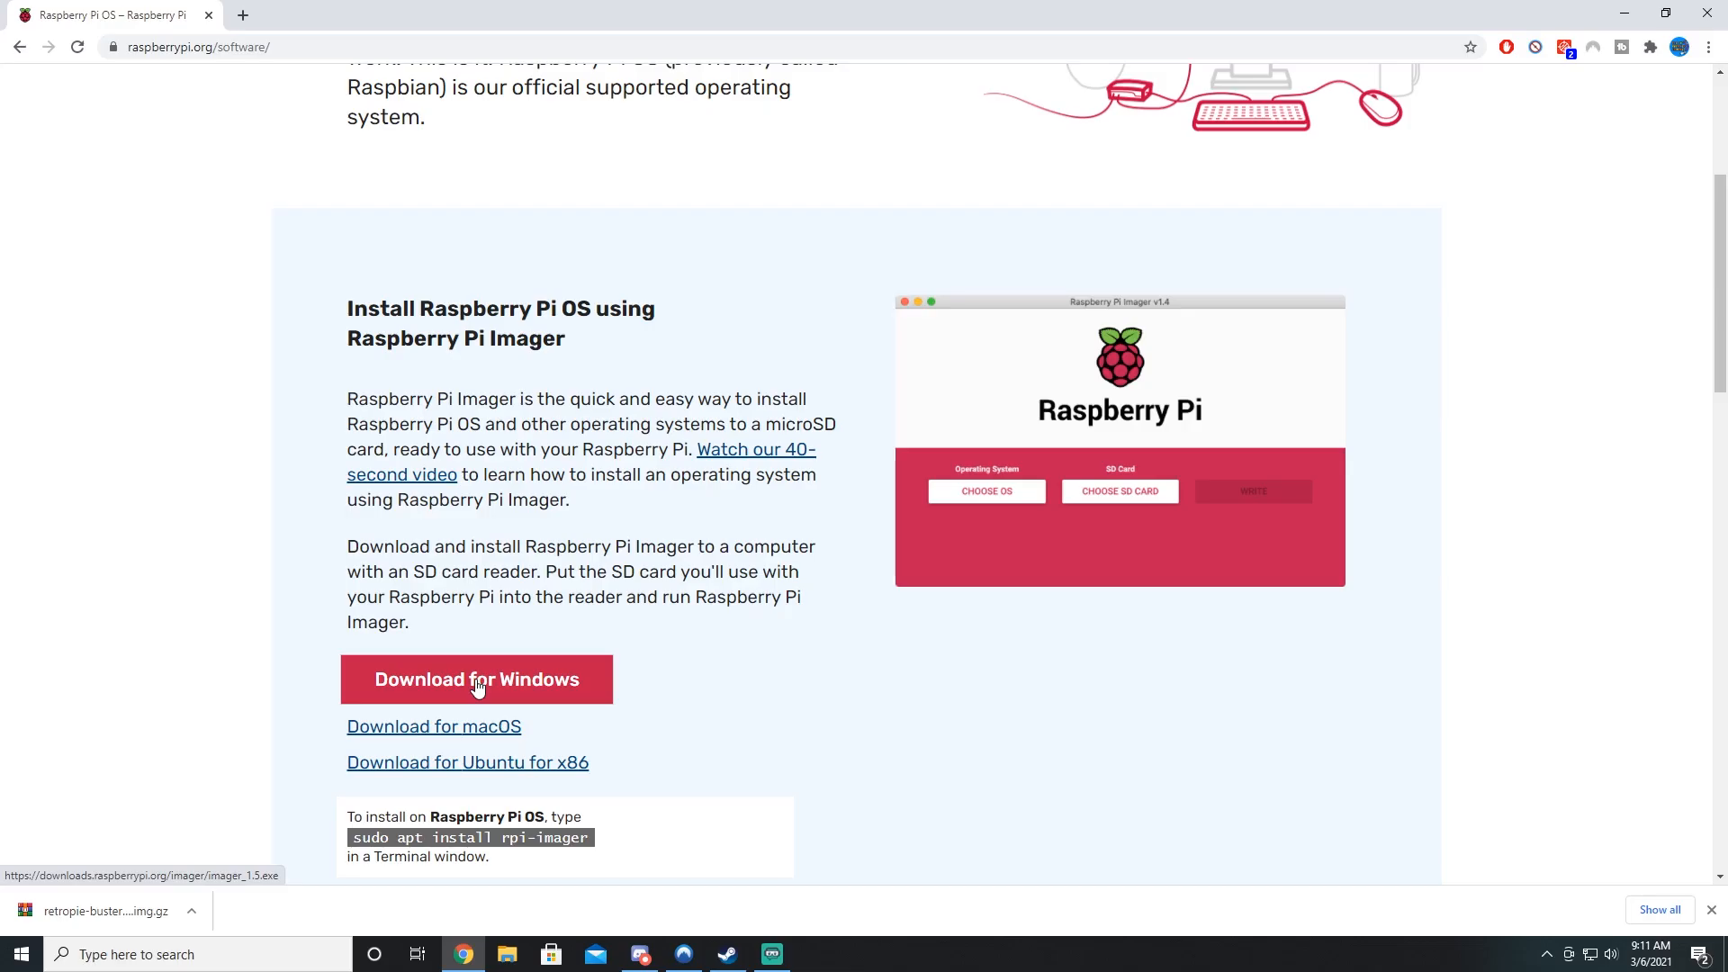
{"action": "left_click", "coordinate": [477, 681]}
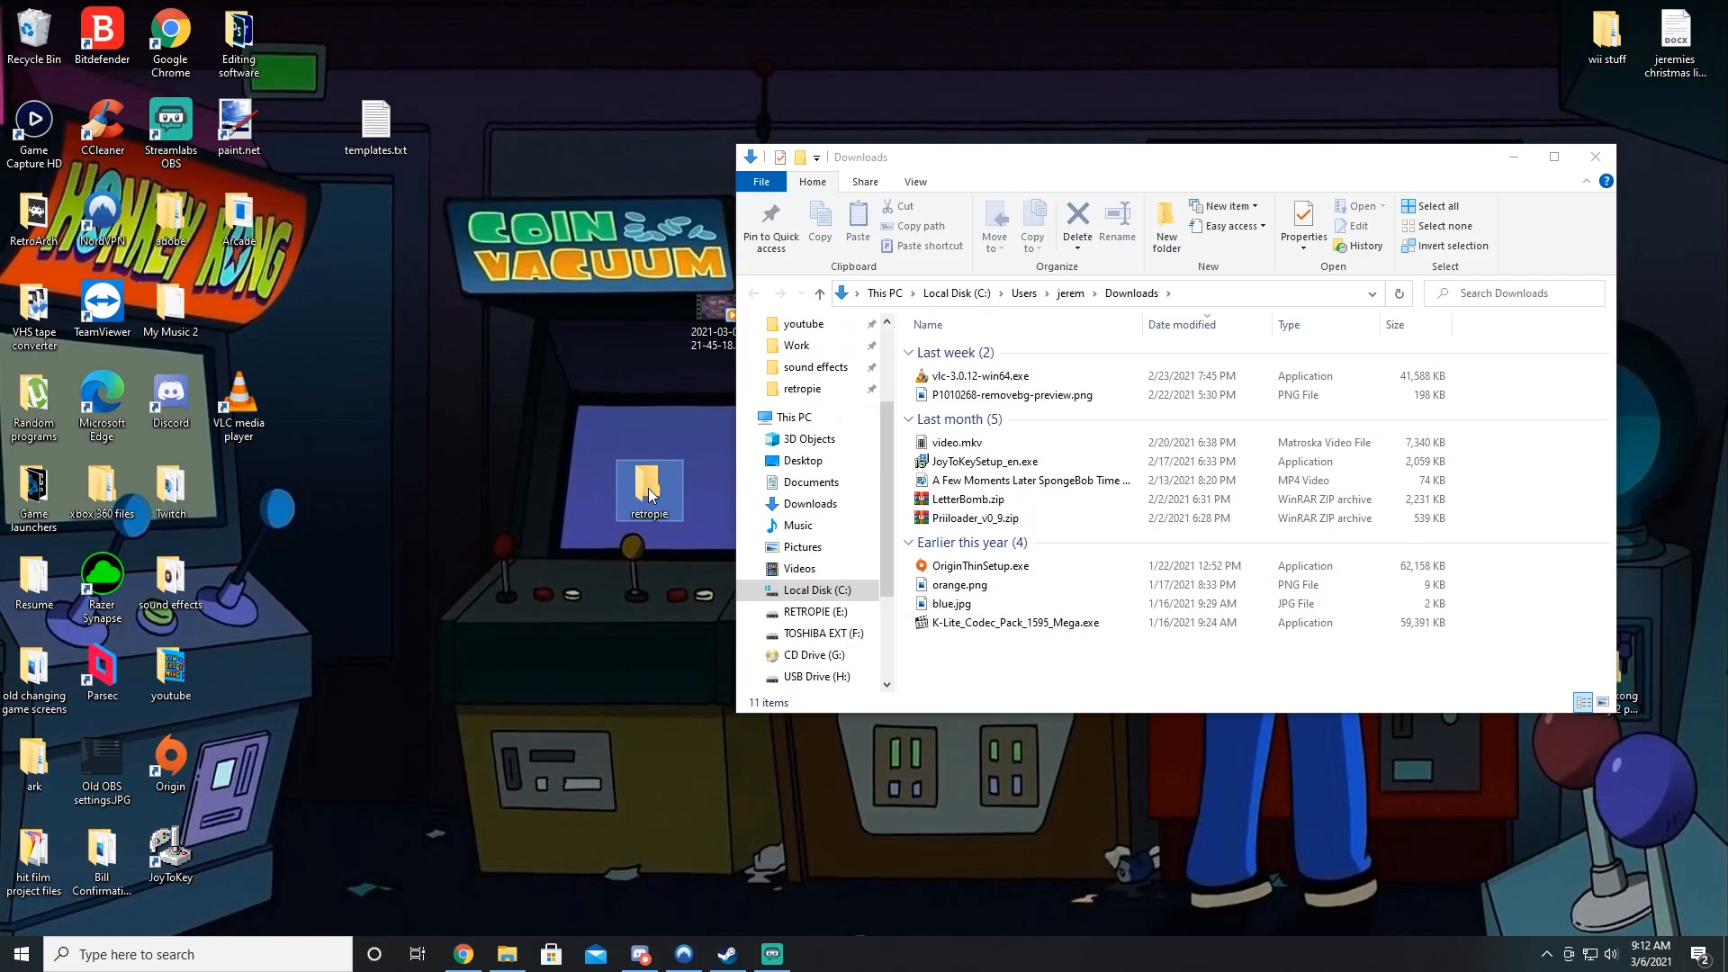
Step: Run imager_1.5.exe from the retropie folder, install it and finish with Run Raspberry Pi Imager checked
{"action": "double_click", "coordinate": [648, 489]}
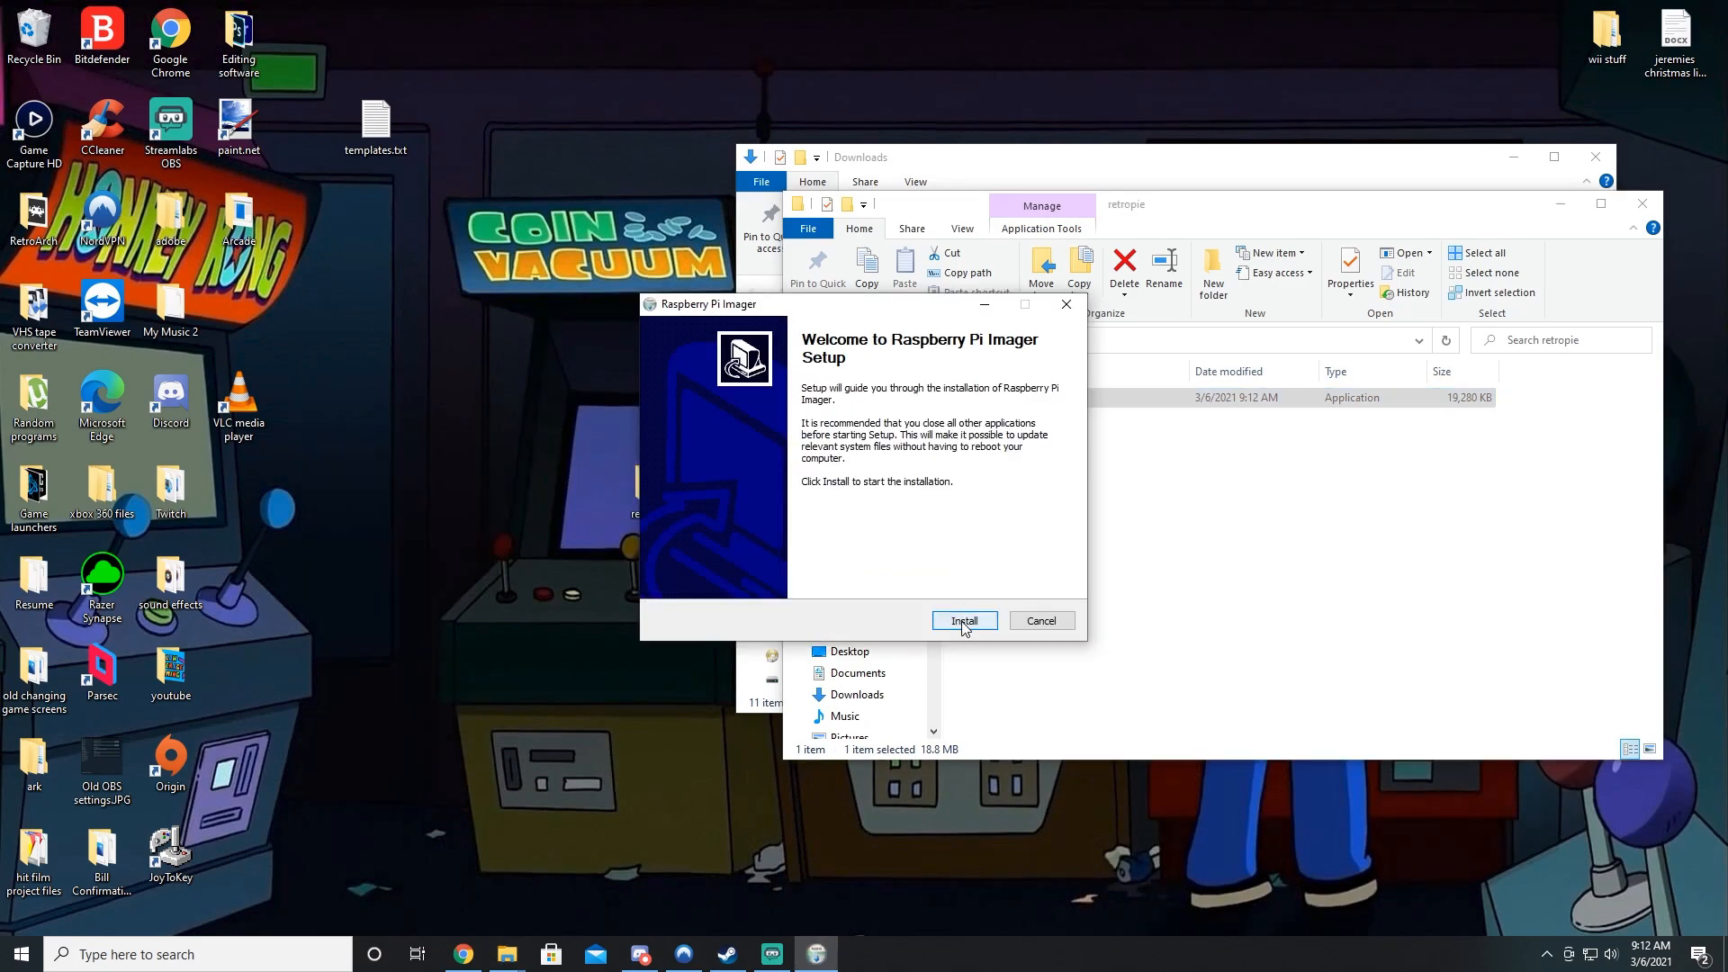
{"action": "left_click", "coordinate": [963, 619]}
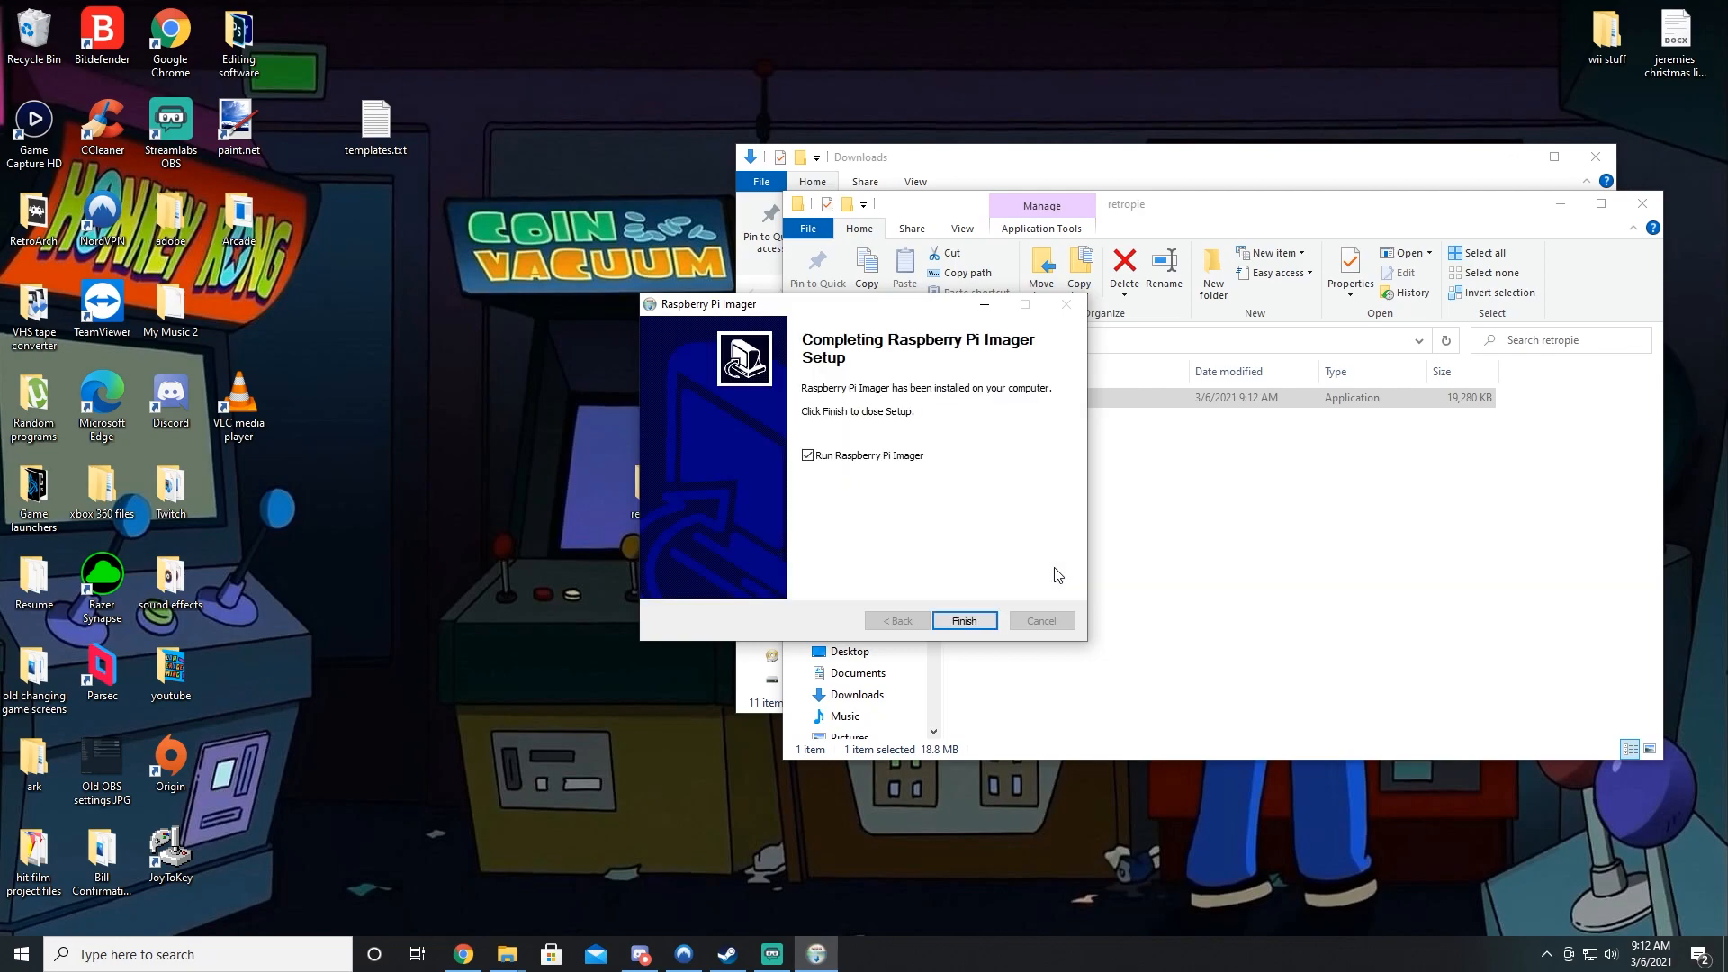
{"action": "left_click", "coordinate": [965, 619]}
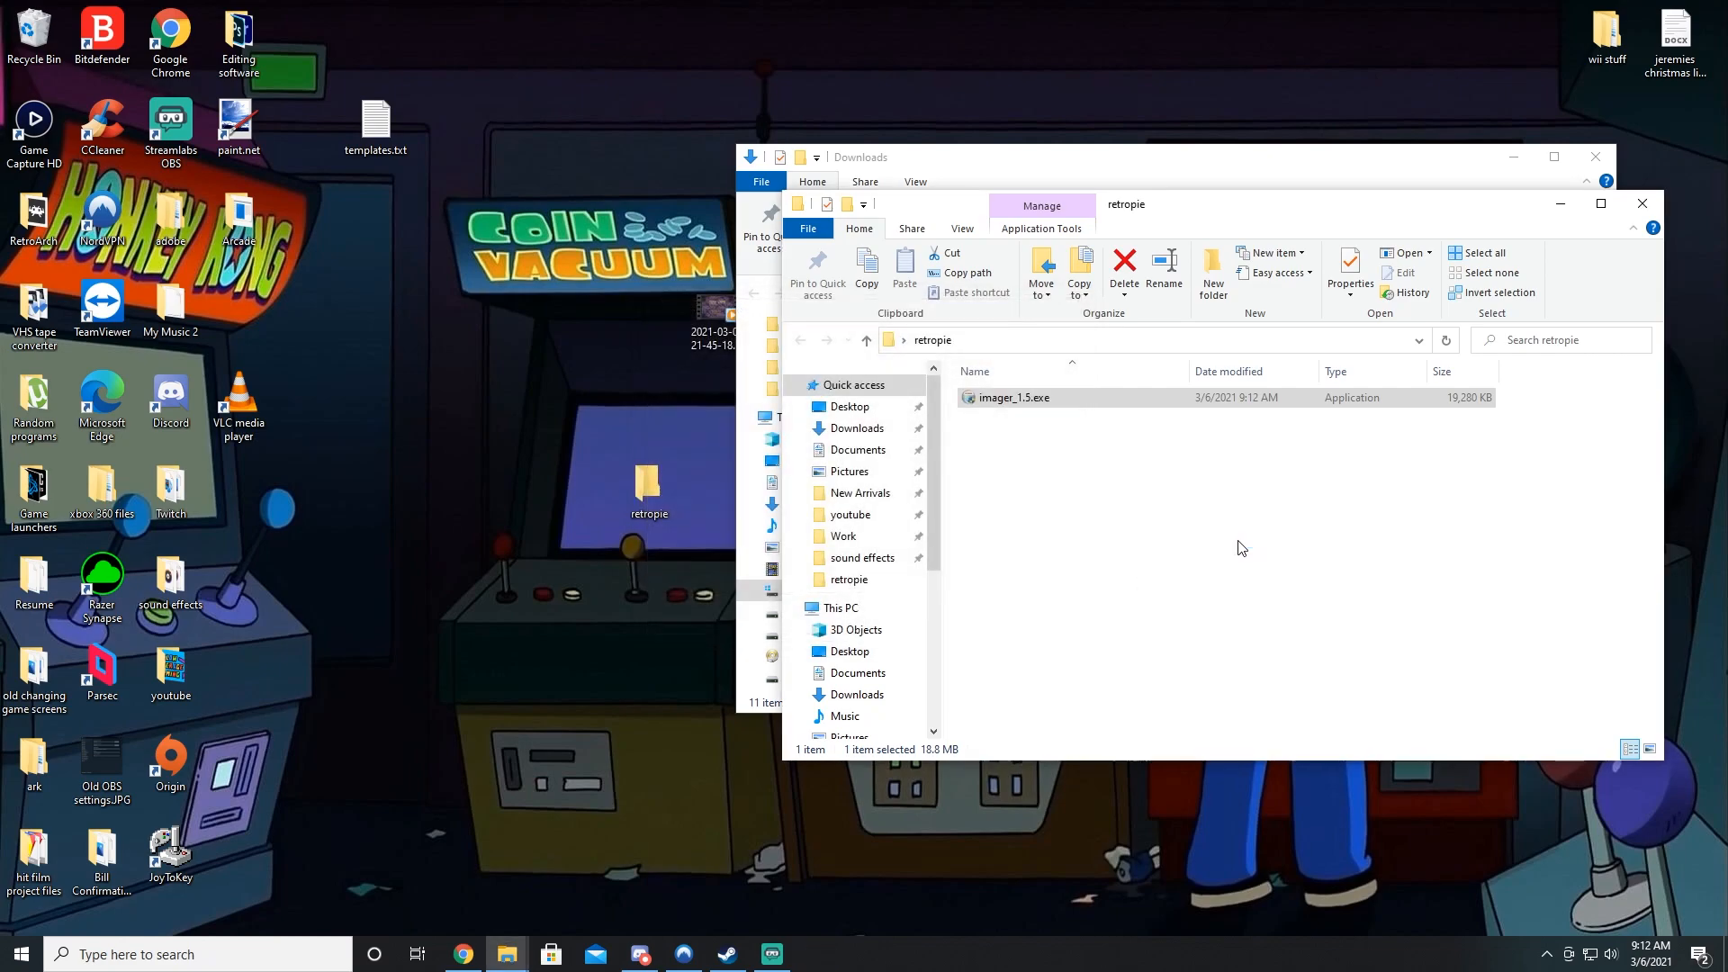
Step: Launch Raspberry Pi Imager and choose RetroPie 4.7.1 (RPI 4/400) as the operating system
{"action": "double_click", "coordinate": [1015, 396]}
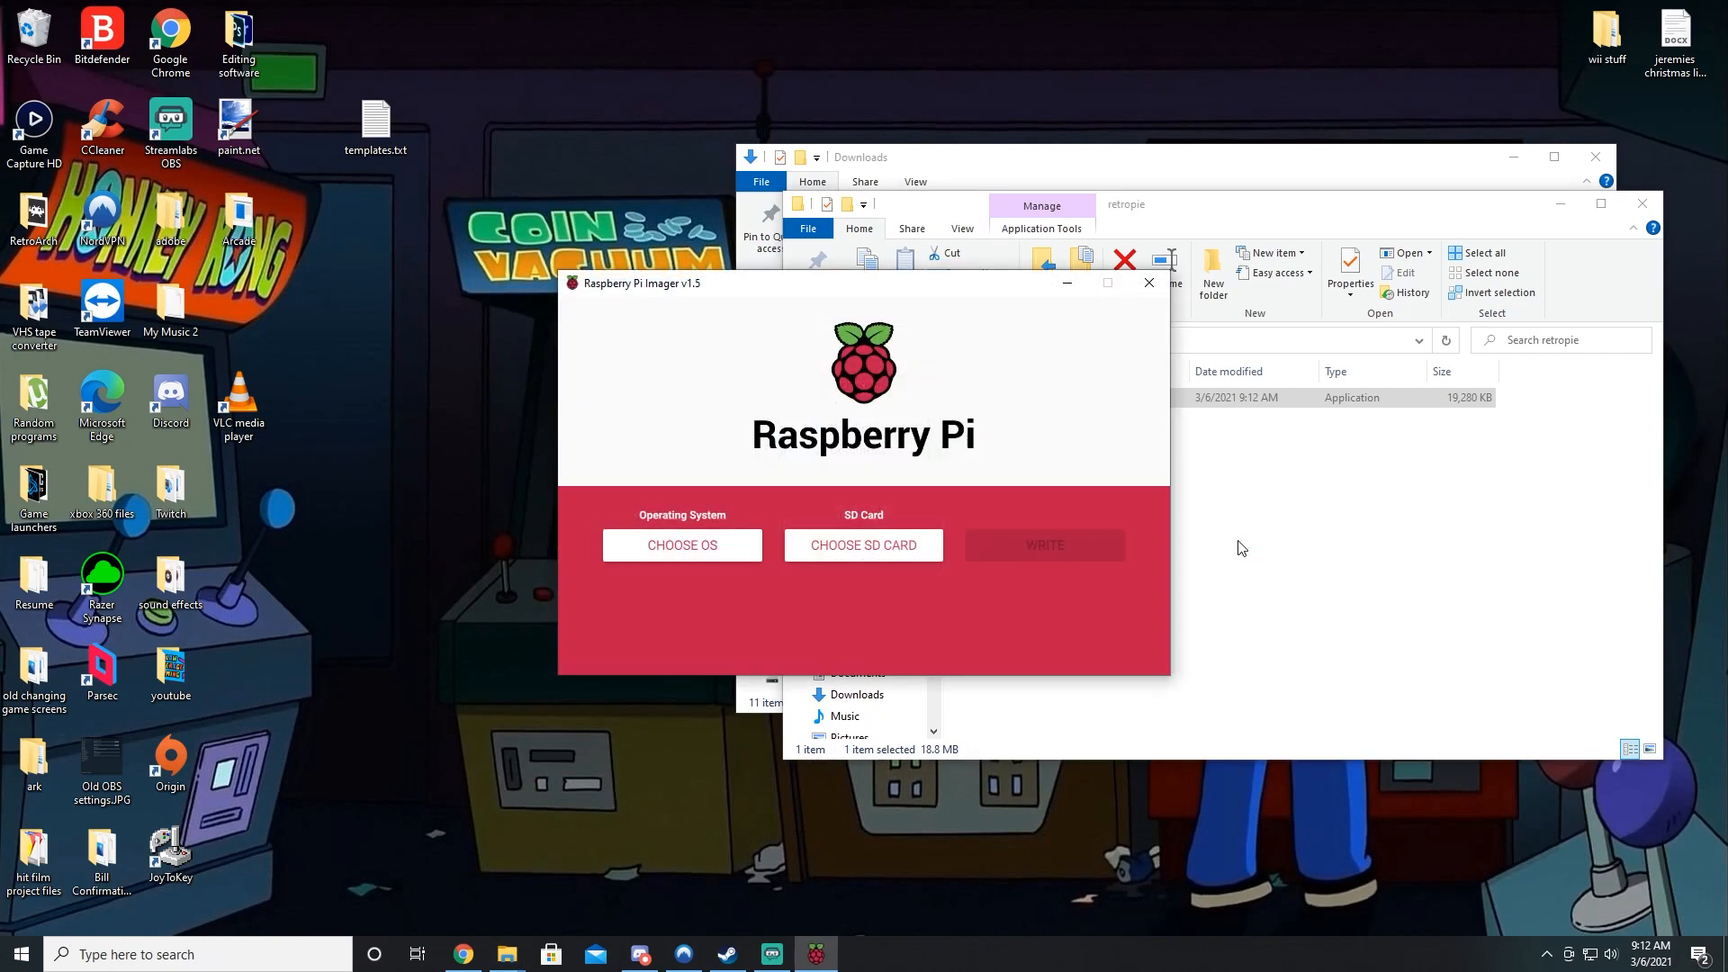
{"action": "mouse_move", "coordinate": [617, 540]}
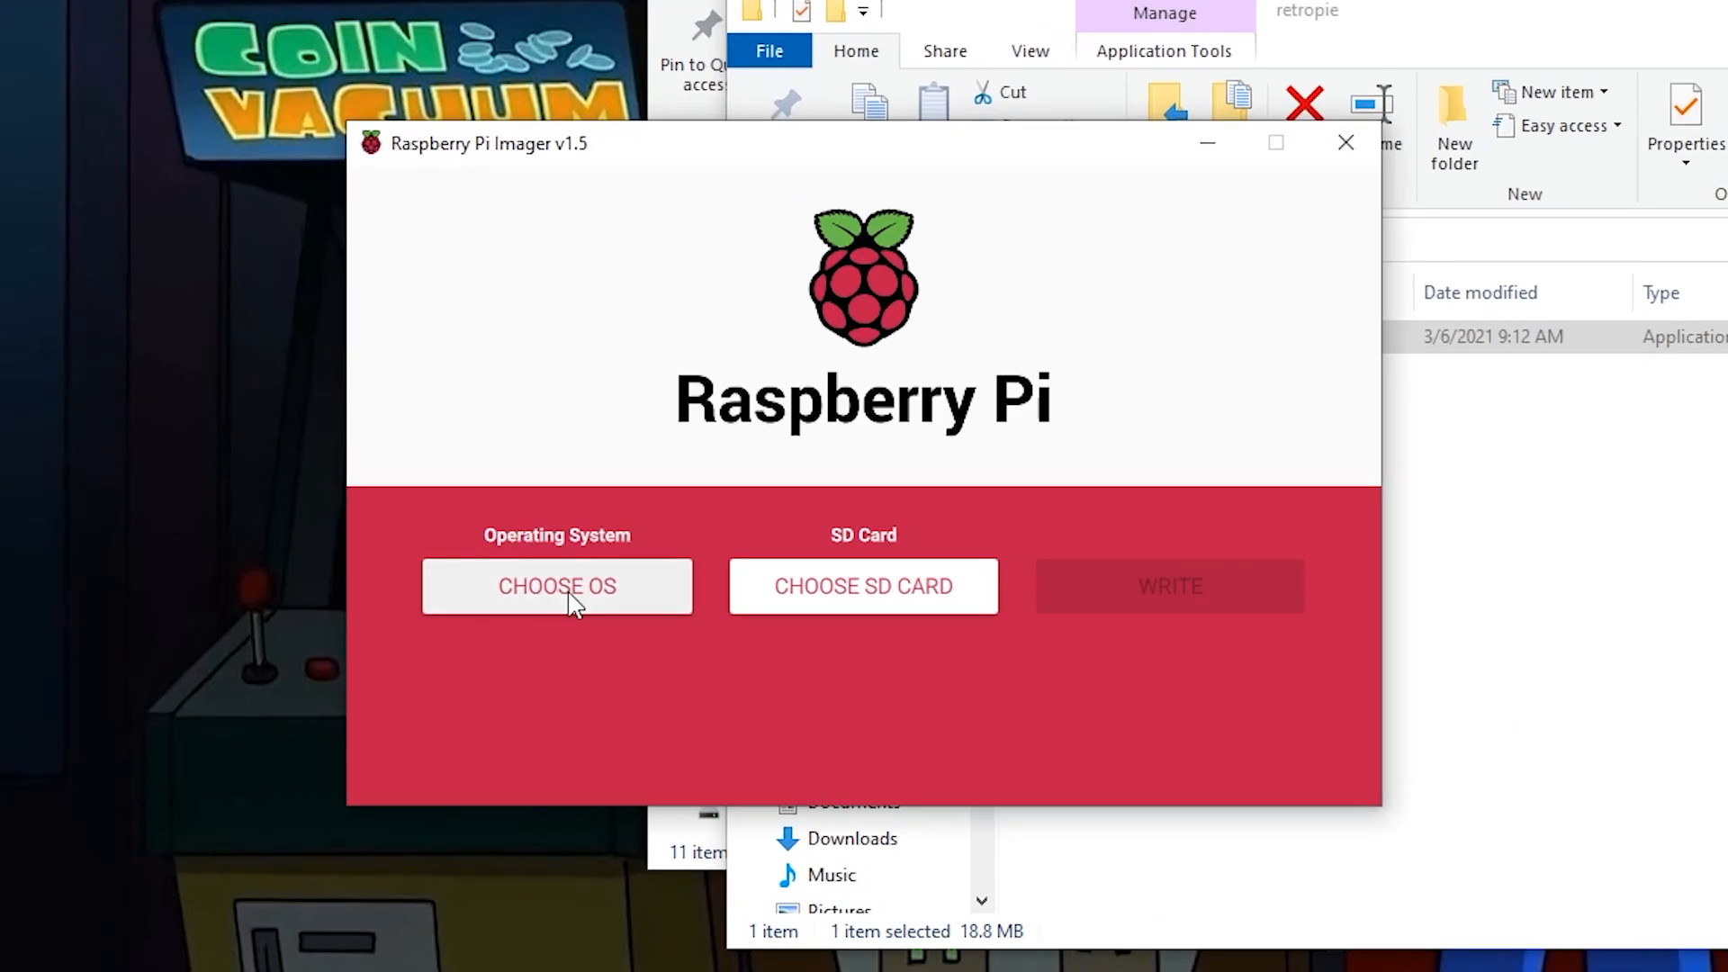
{"action": "left_click", "coordinate": [558, 586]}
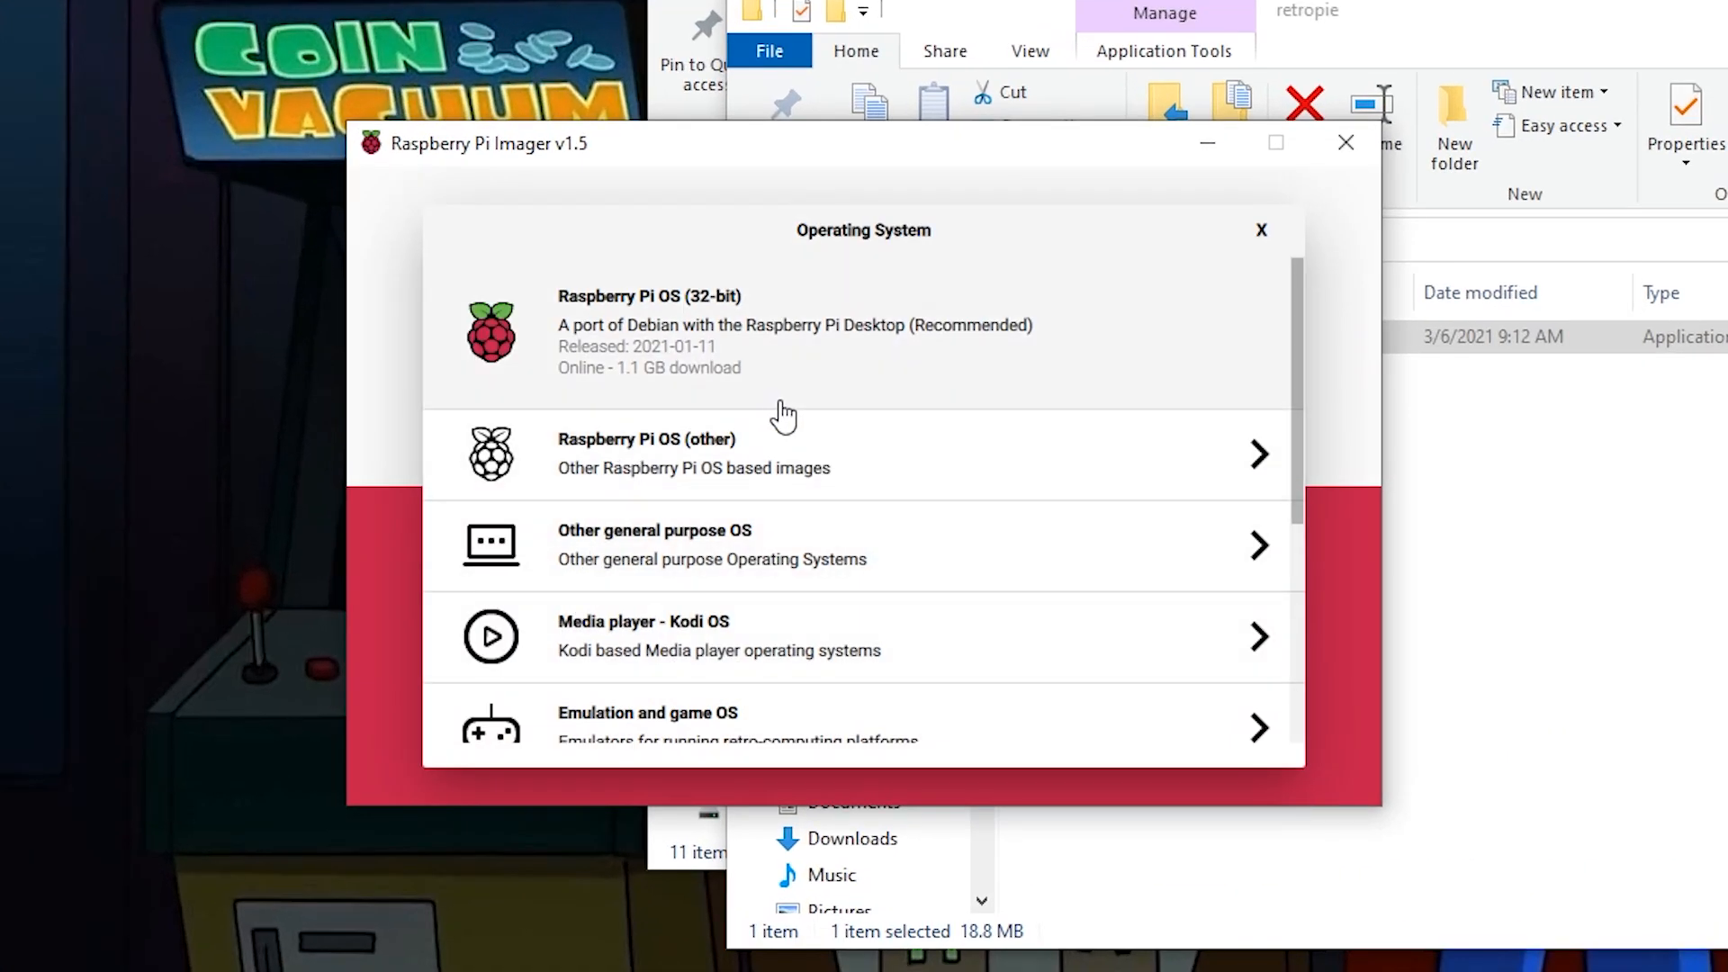
{"action": "scroll", "scroll_direction": "down", "scroll_amount": 3}
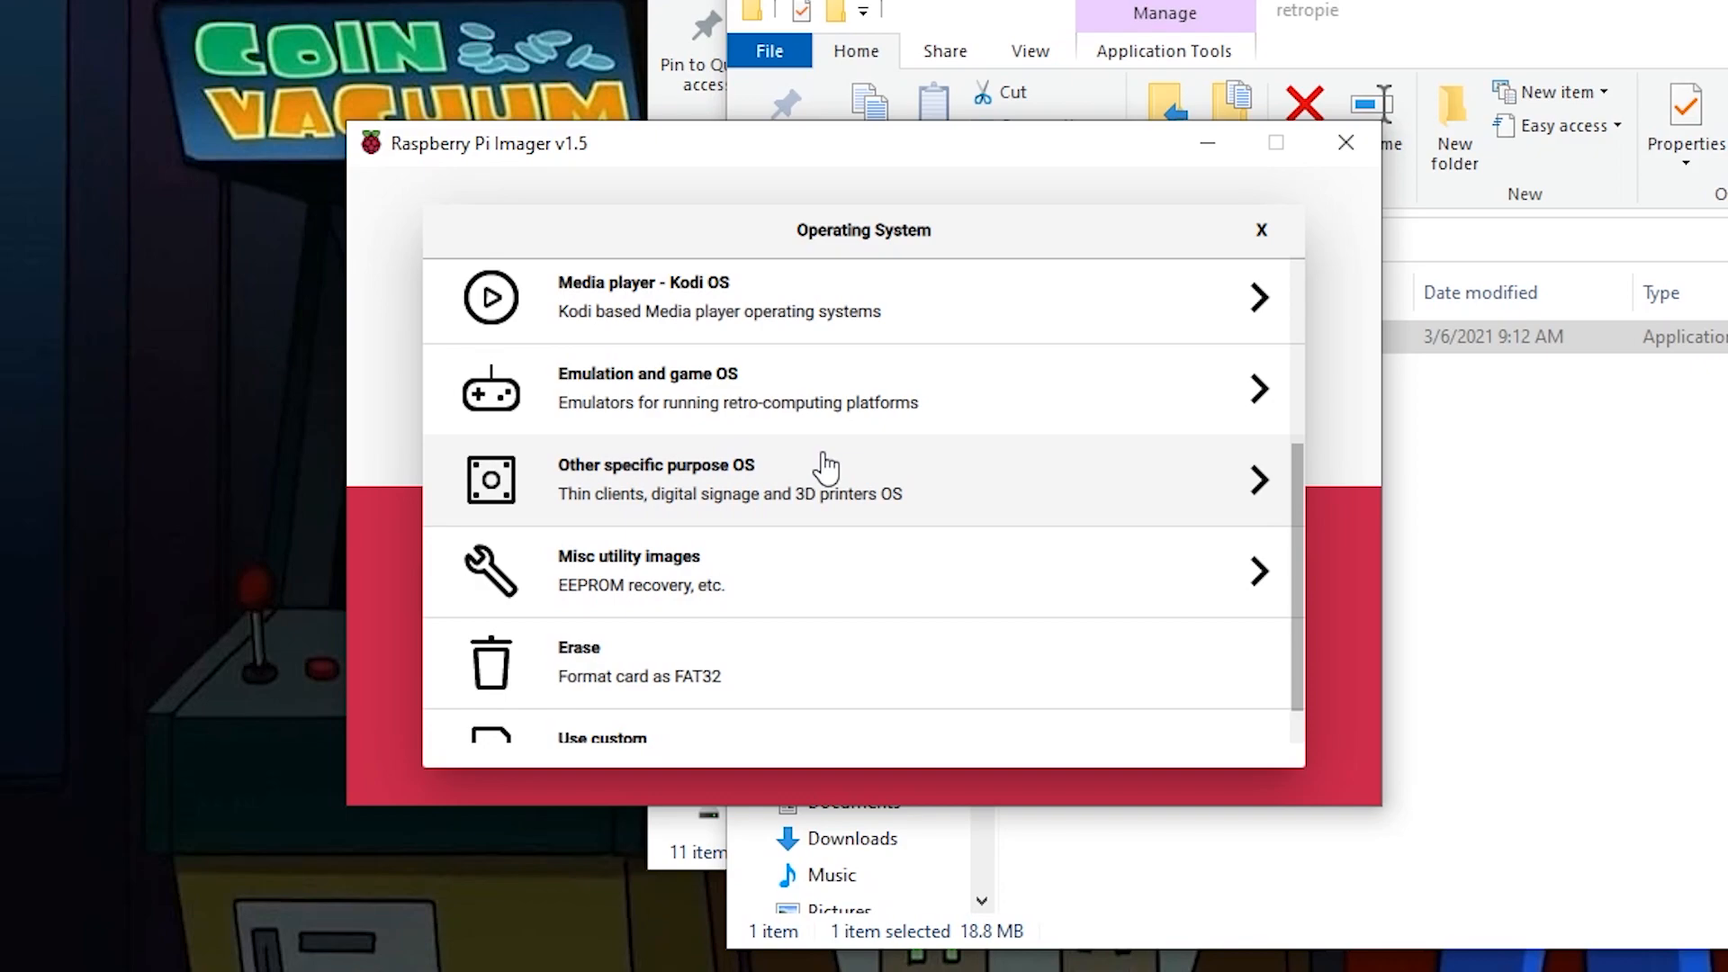
{"action": "mouse_move", "coordinate": [676, 410]}
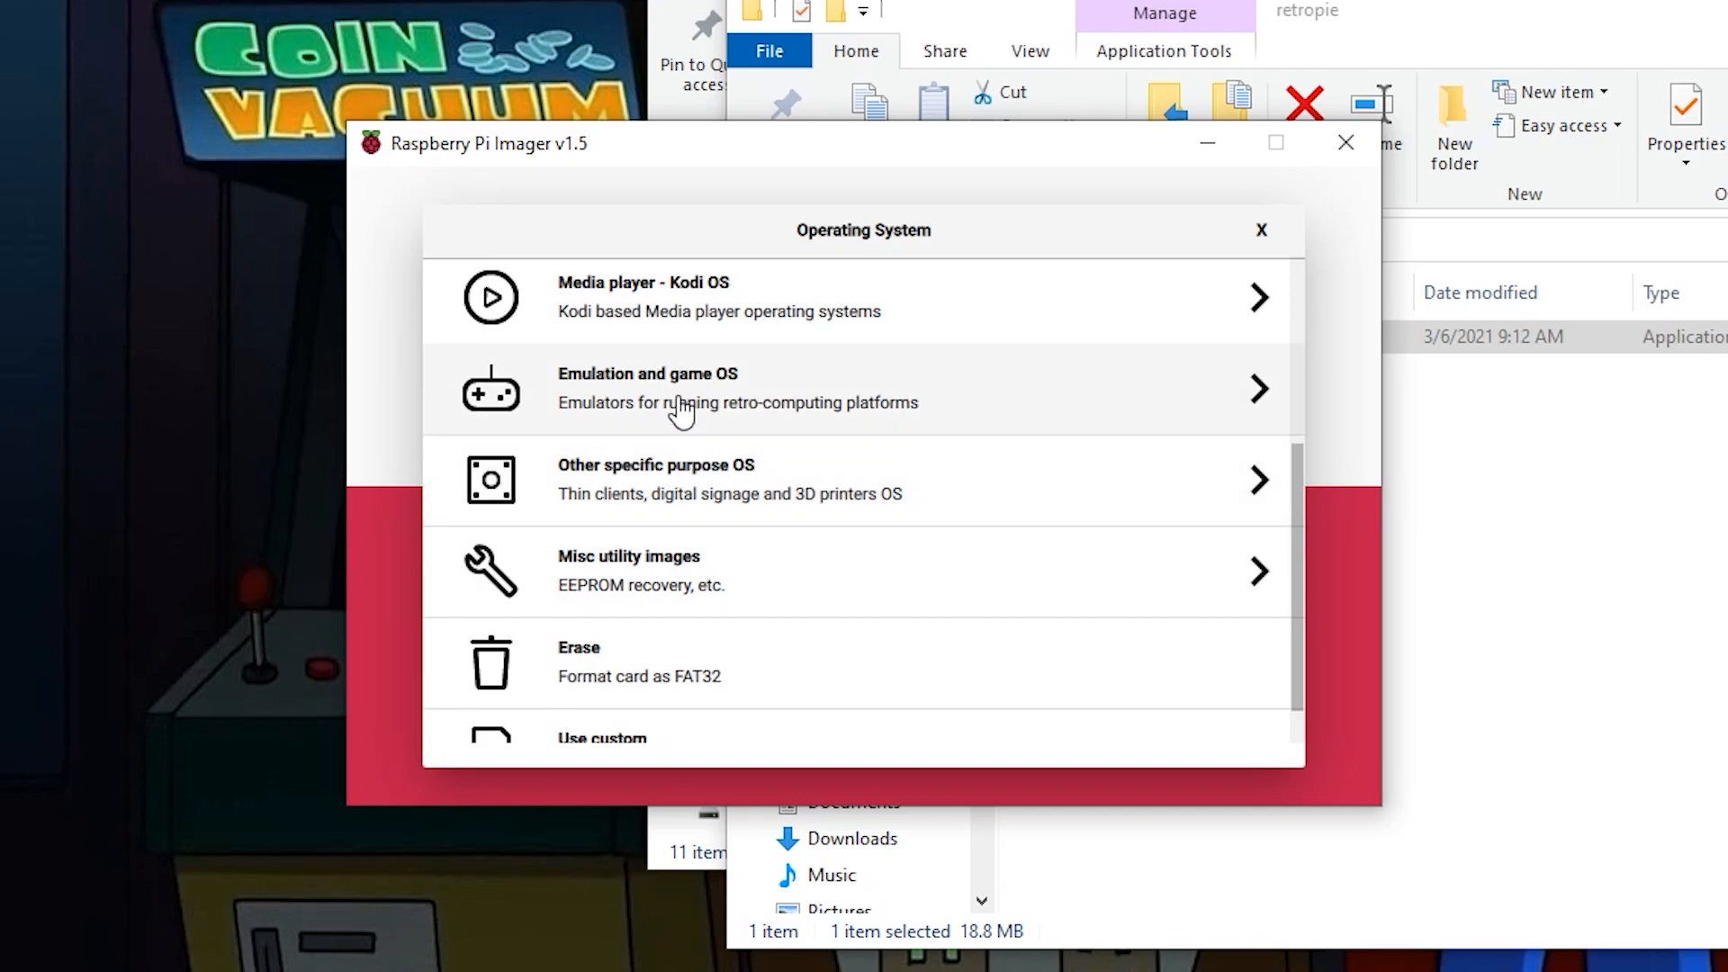
{"action": "scroll", "scroll_direction": "down", "scroll_amount": 3}
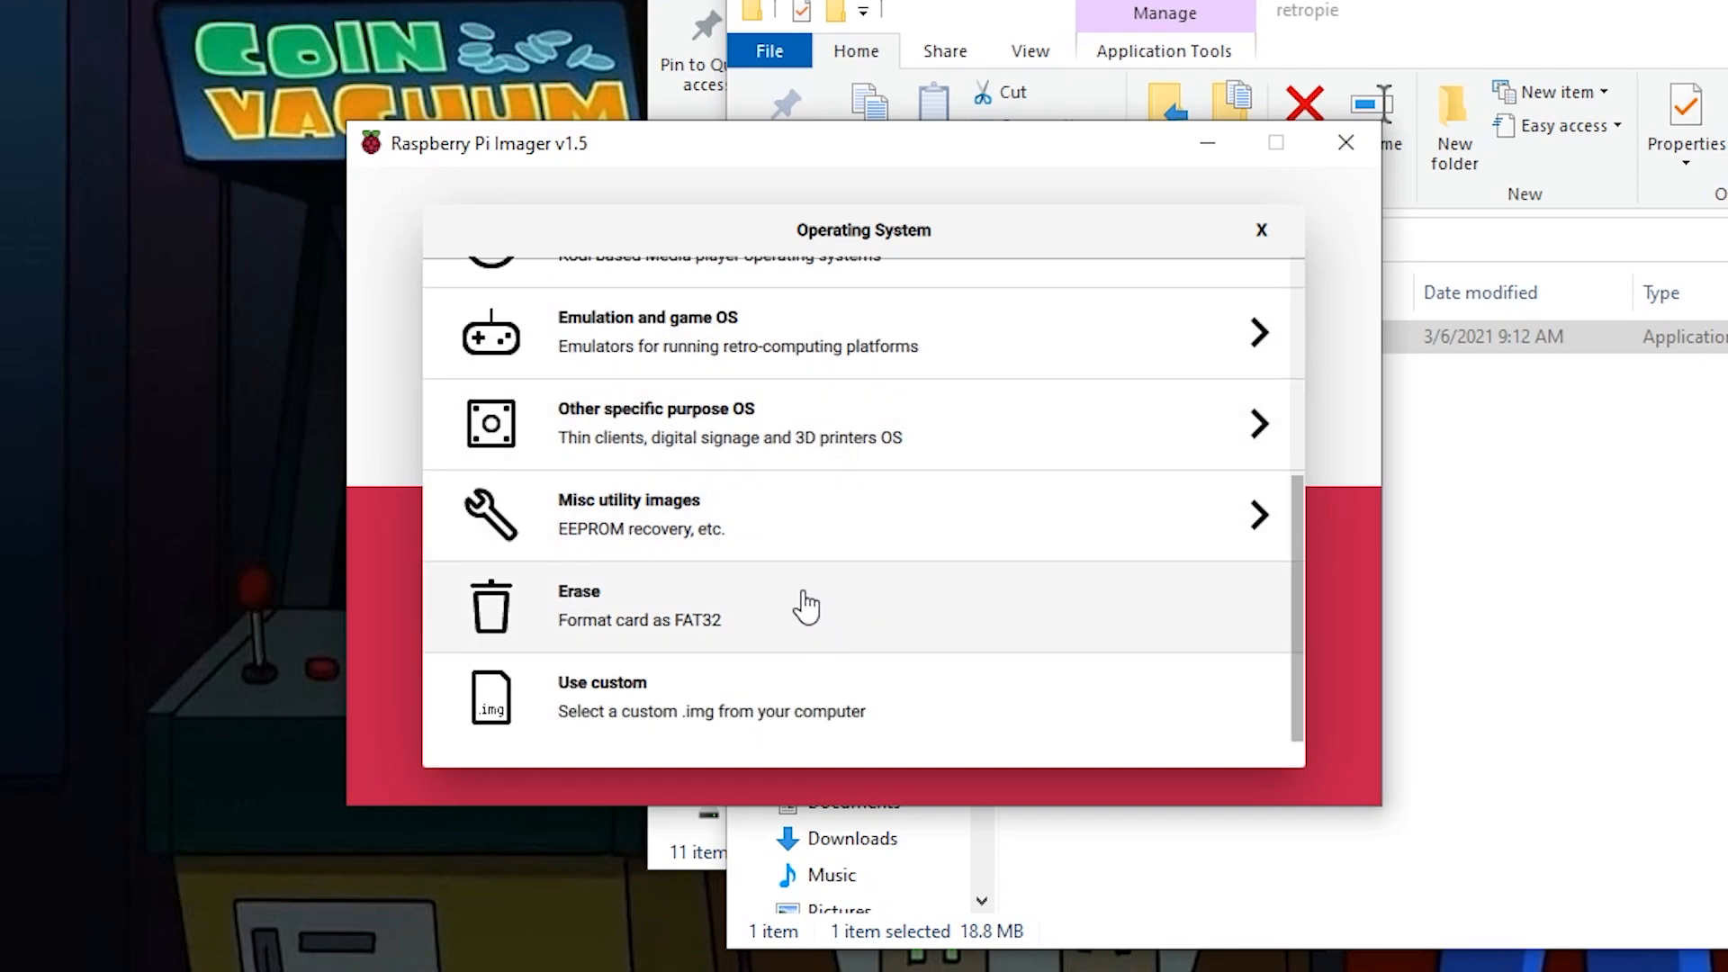
{"action": "scroll", "scroll_direction": "up", "scroll_amount": 3}
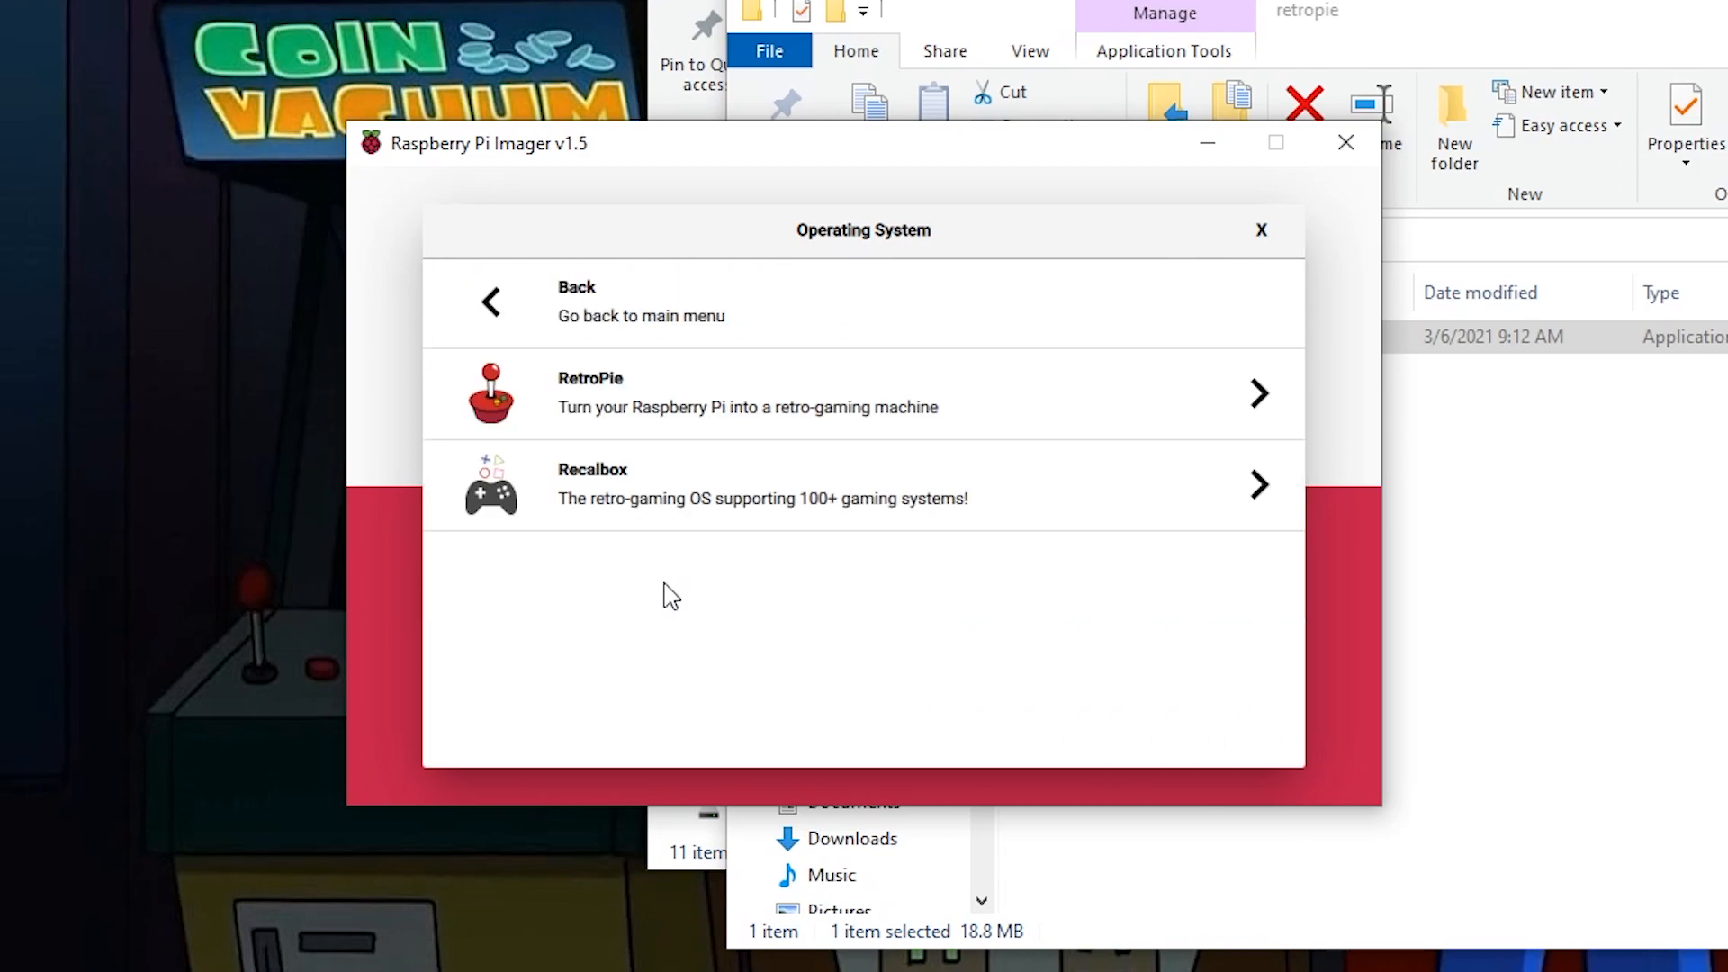
{"action": "mouse_move", "coordinate": [720, 411]}
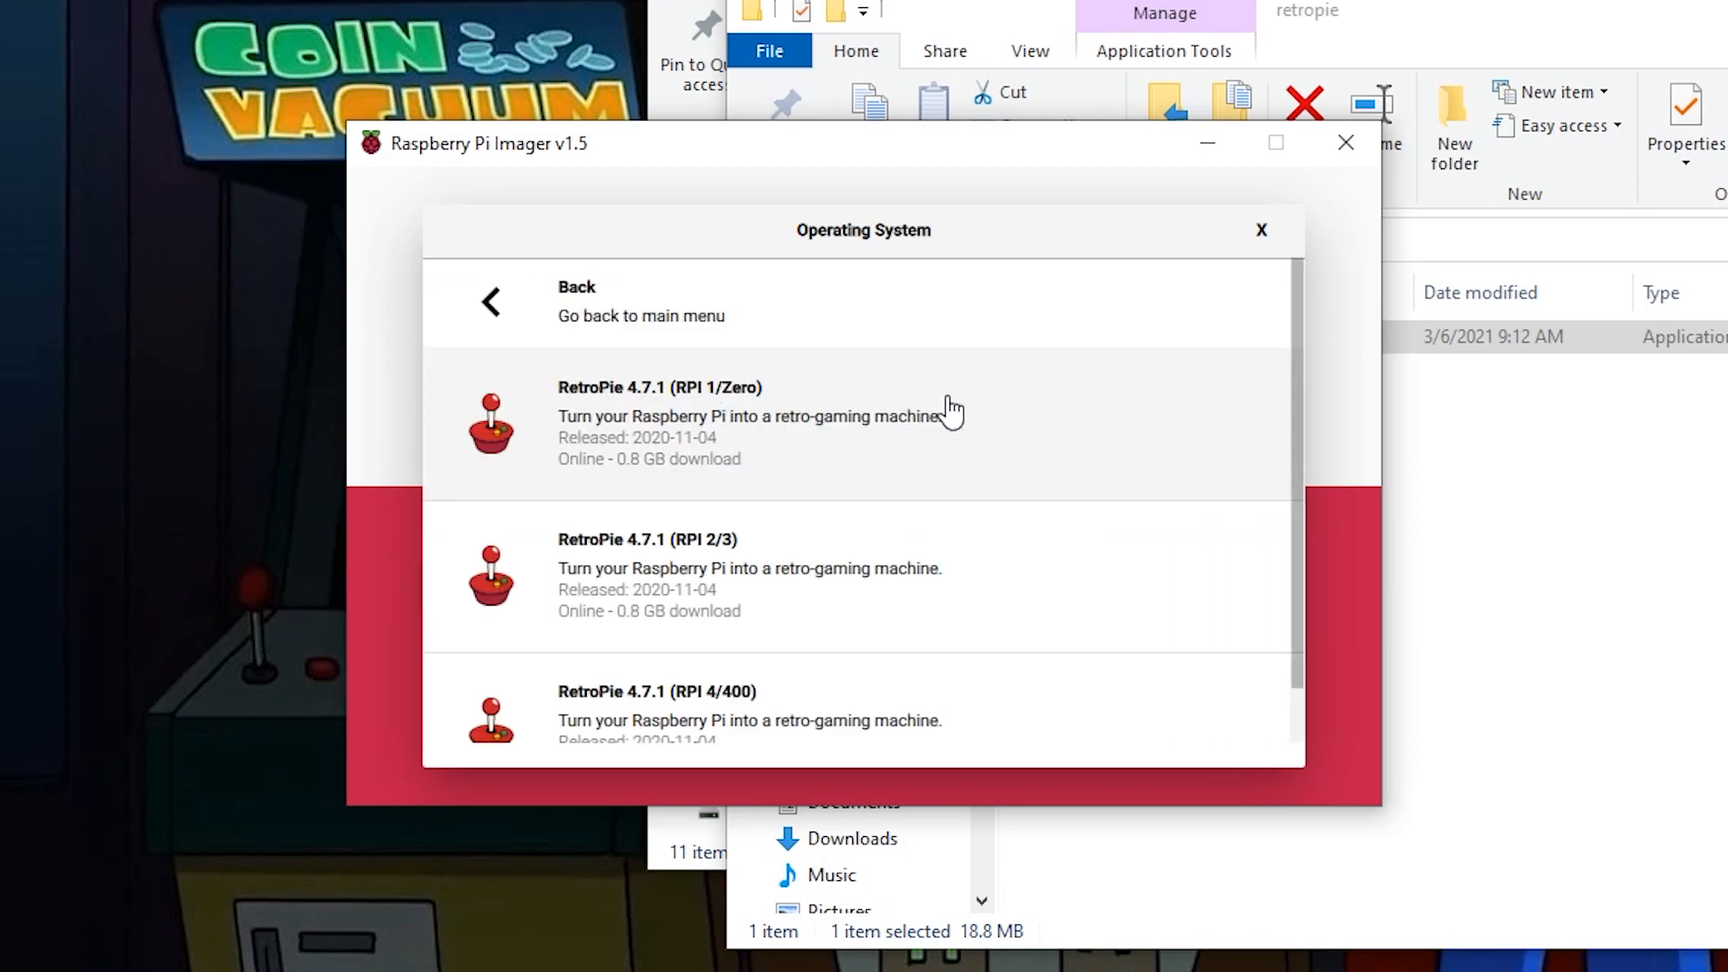
{"action": "scroll", "scroll_direction": "down", "scroll_amount": 3}
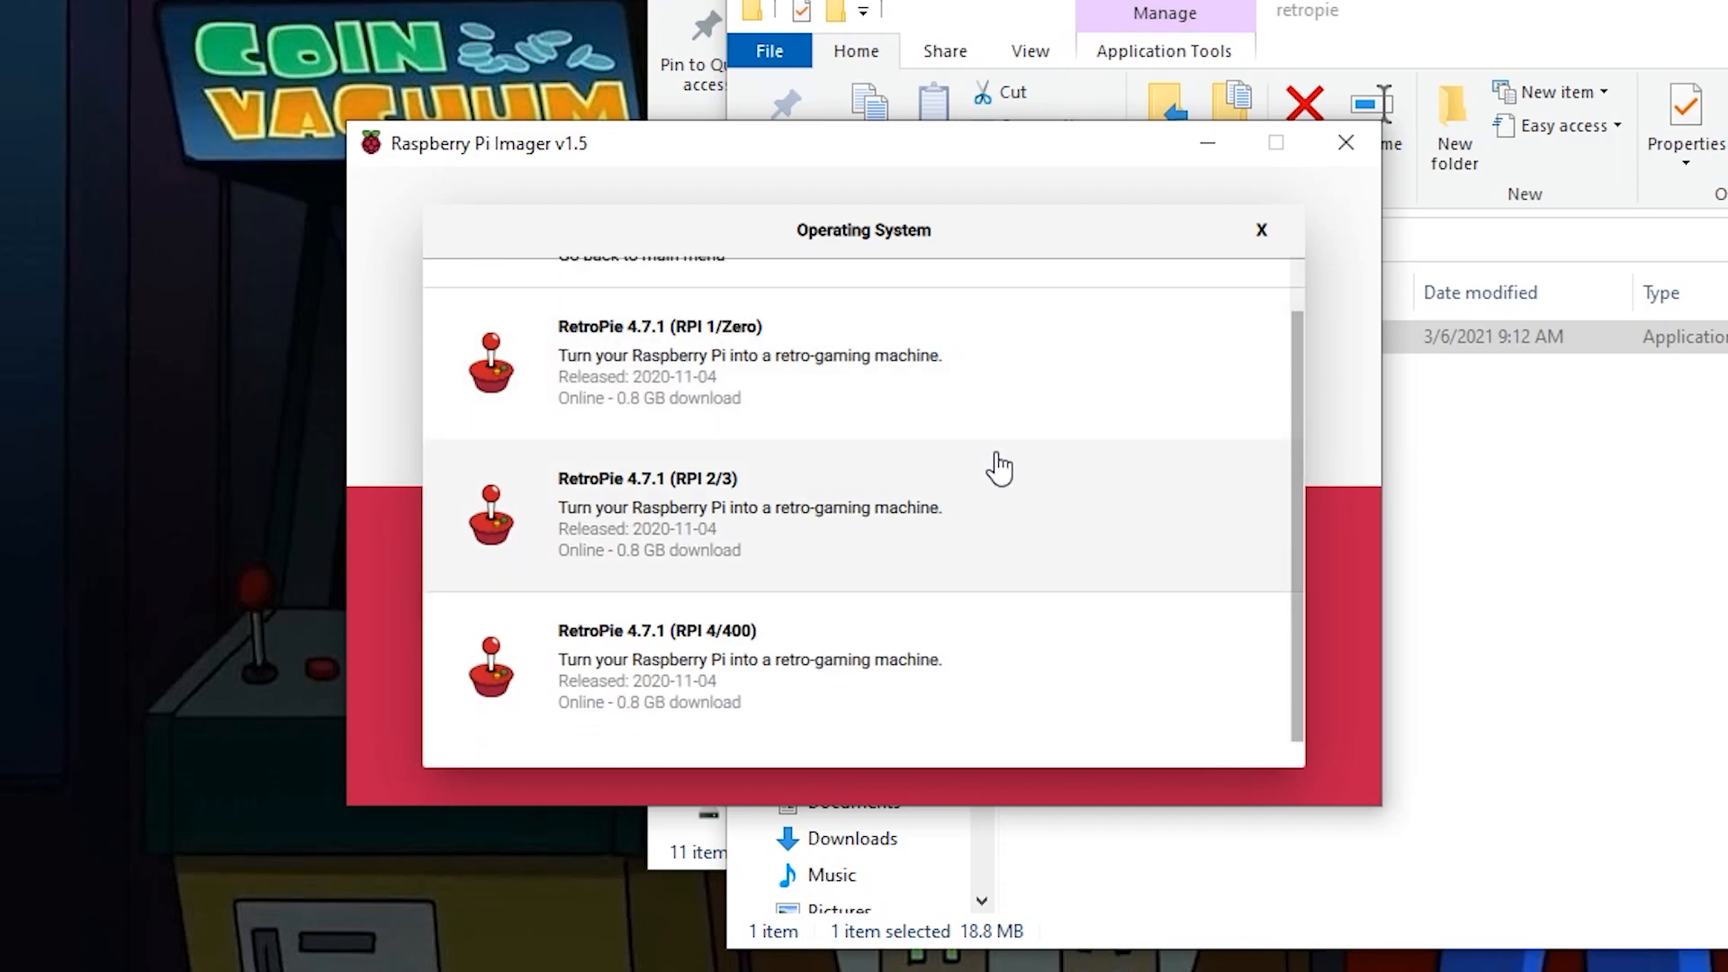
{"action": "mouse_move", "coordinate": [713, 659]}
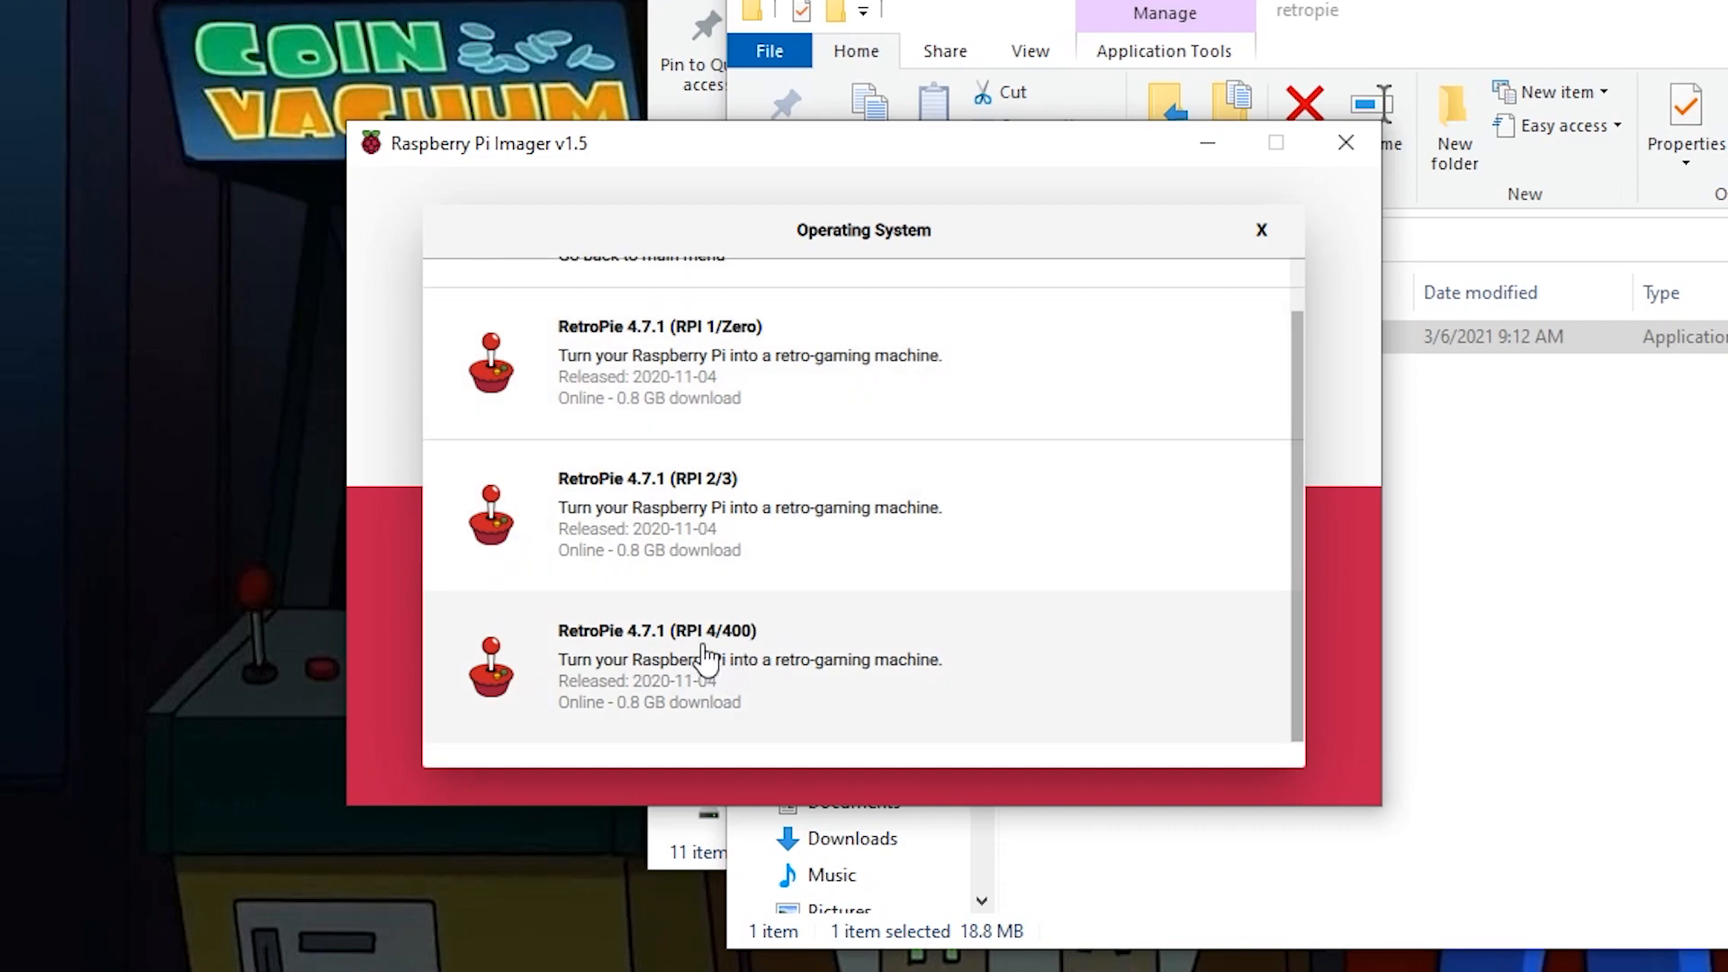
{"action": "left_click", "coordinate": [709, 659]}
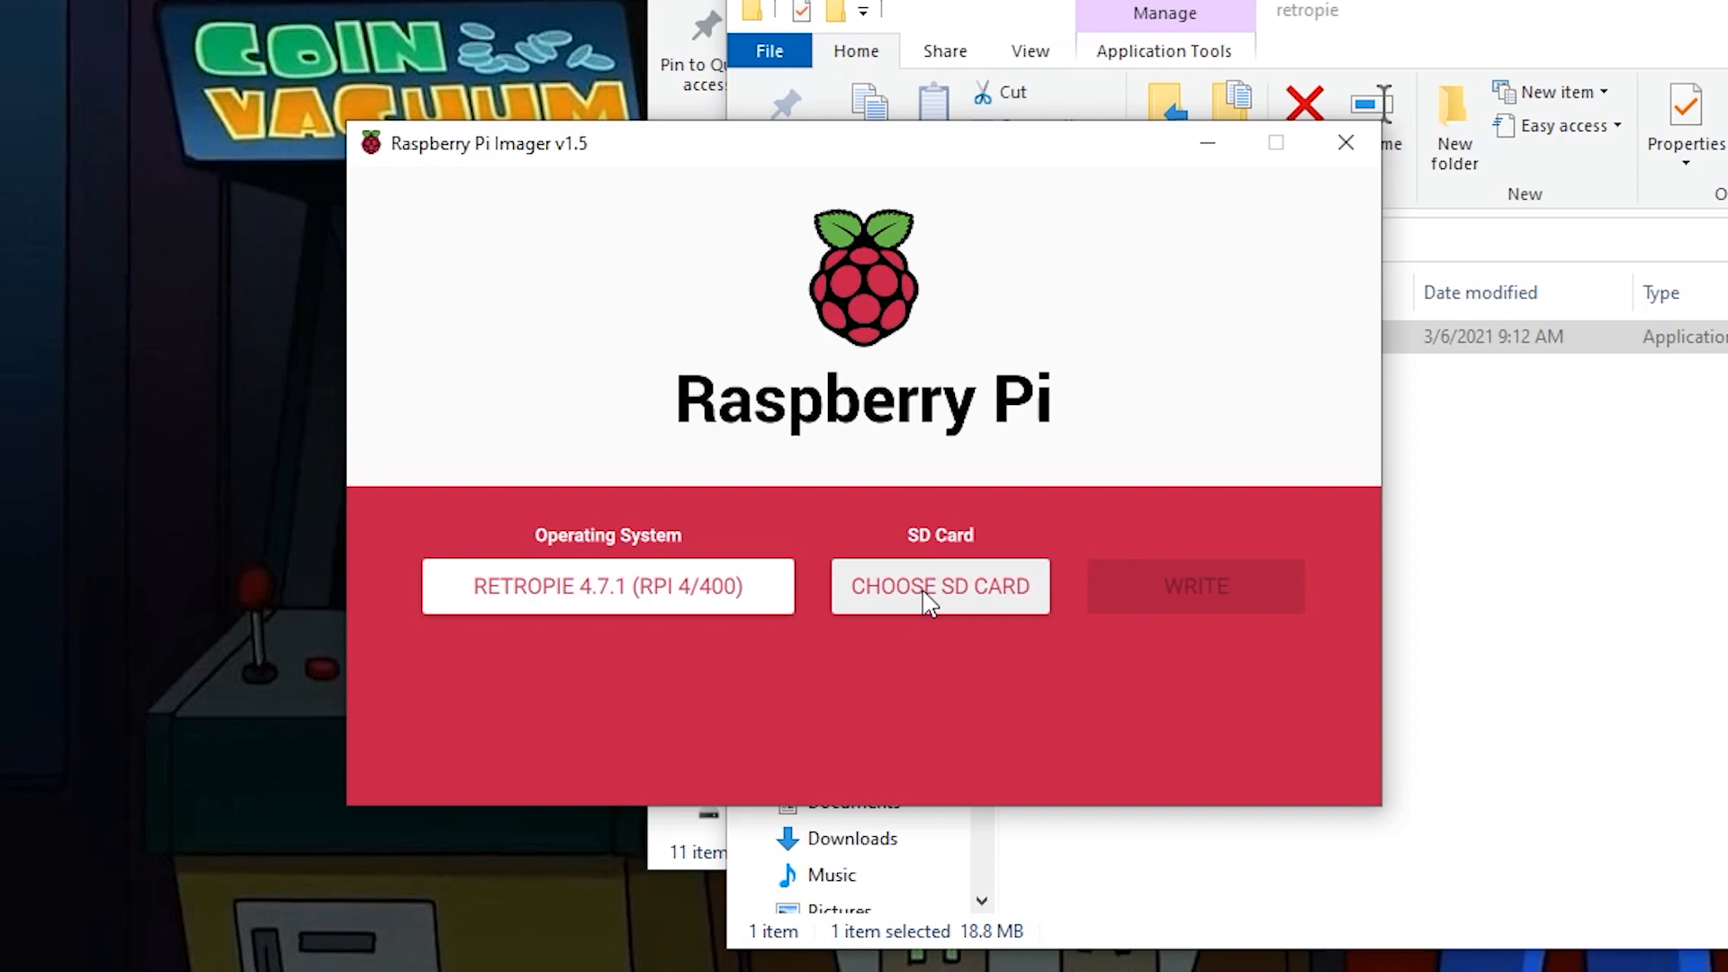
Step: Select the 31.3 GB Generic Storage Device, start writing and confirm erasing the card
{"action": "left_click", "coordinate": [940, 587]}
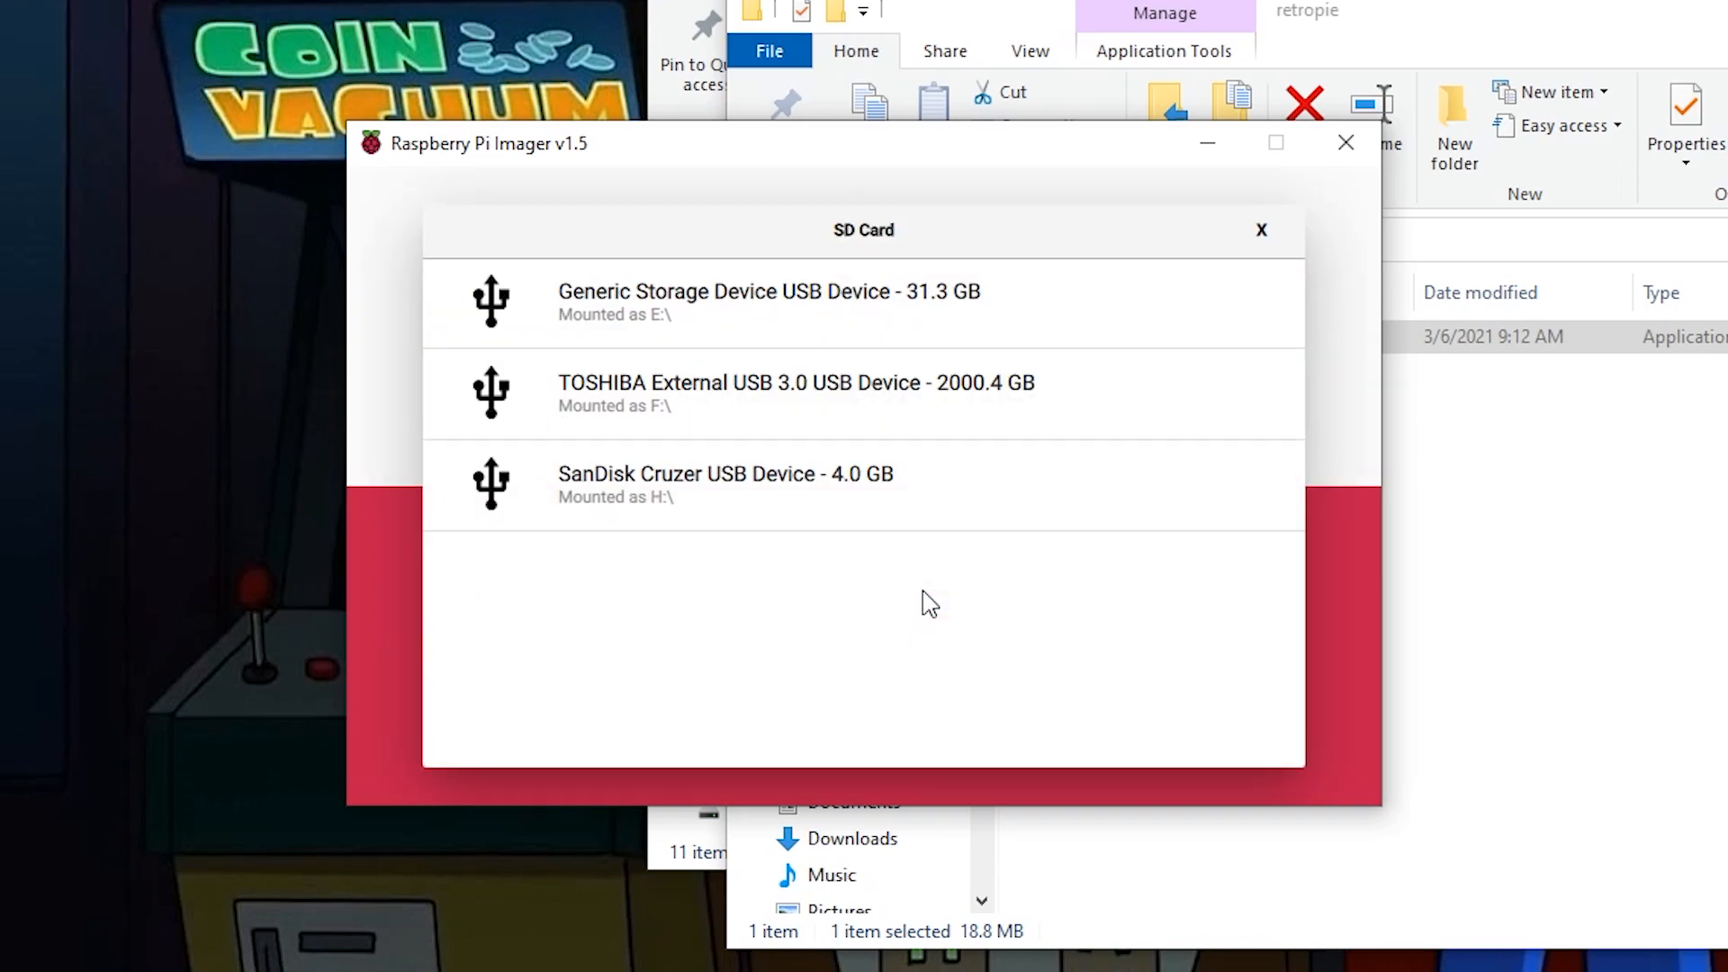
{"action": "left_click", "coordinate": [742, 291]}
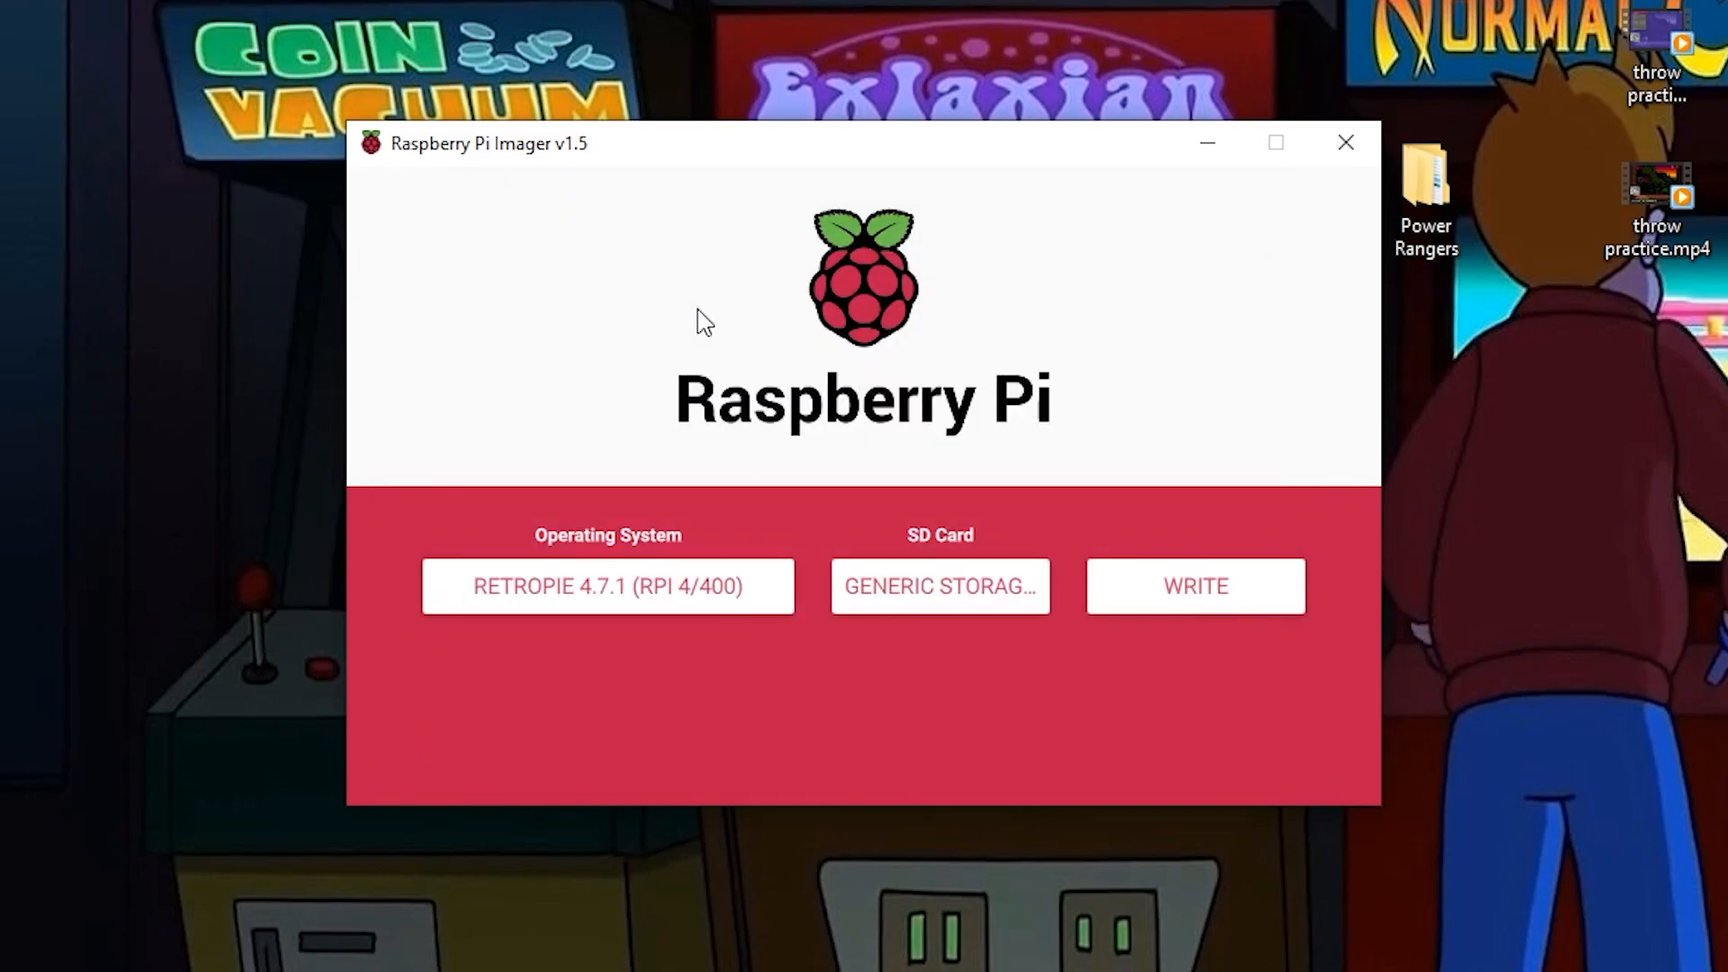
{"action": "left_click", "coordinate": [1195, 586]}
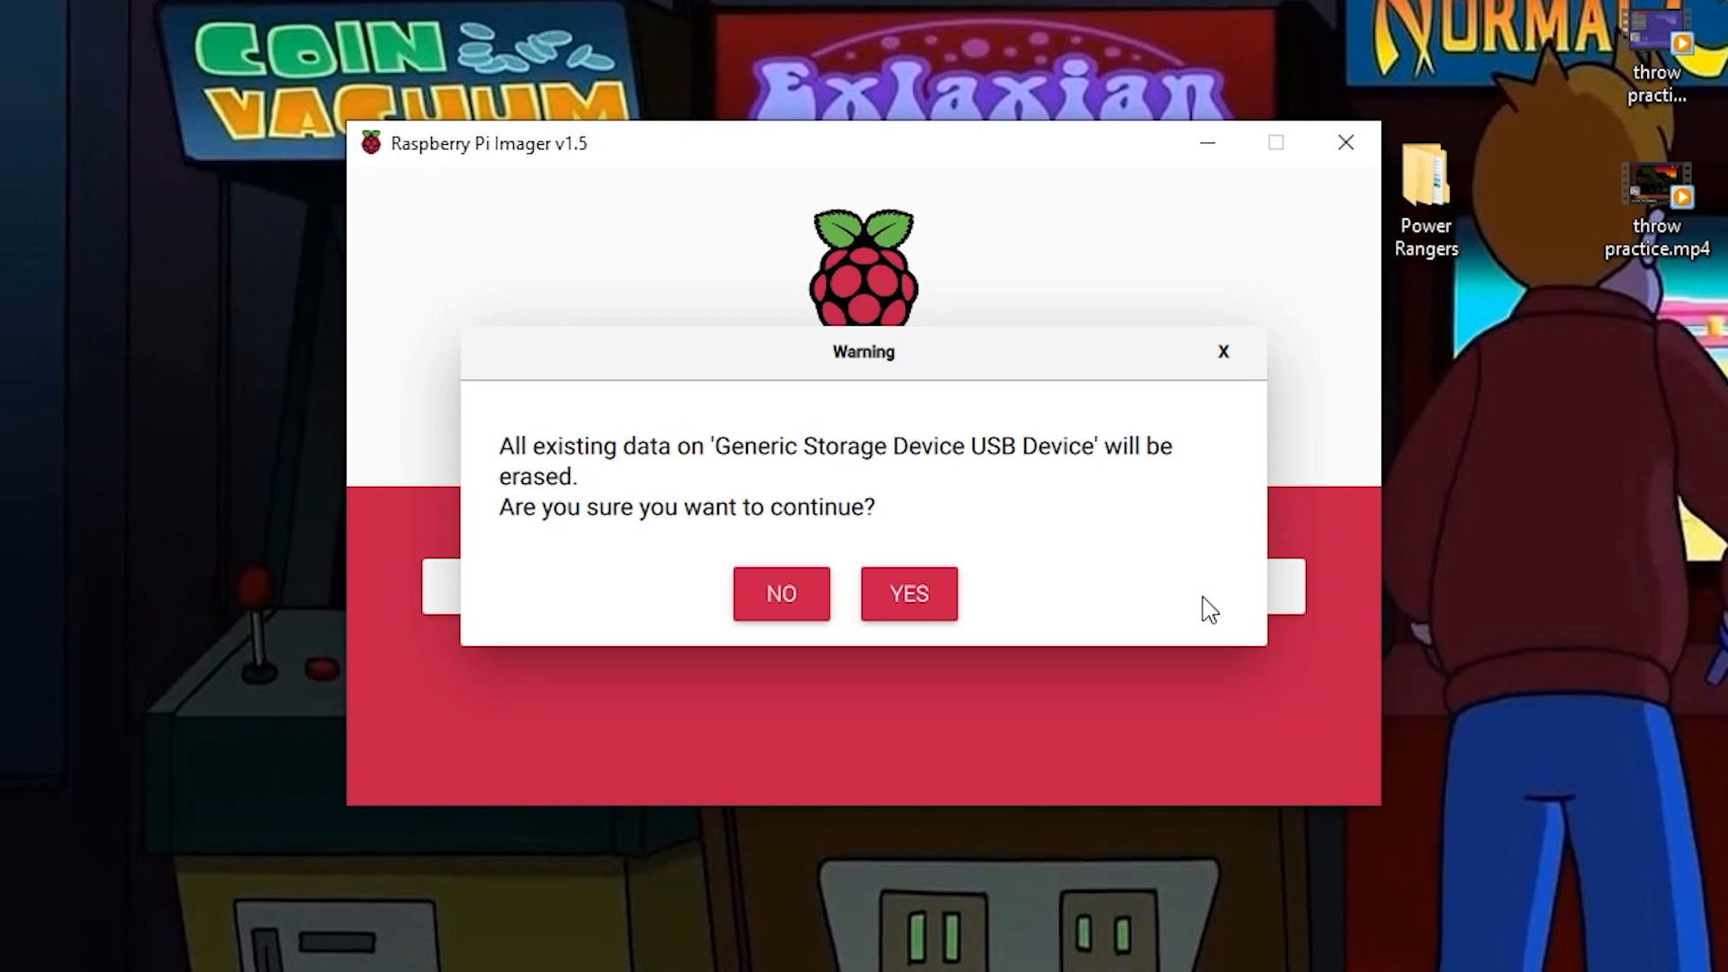
{"action": "left_click", "coordinate": [908, 594]}
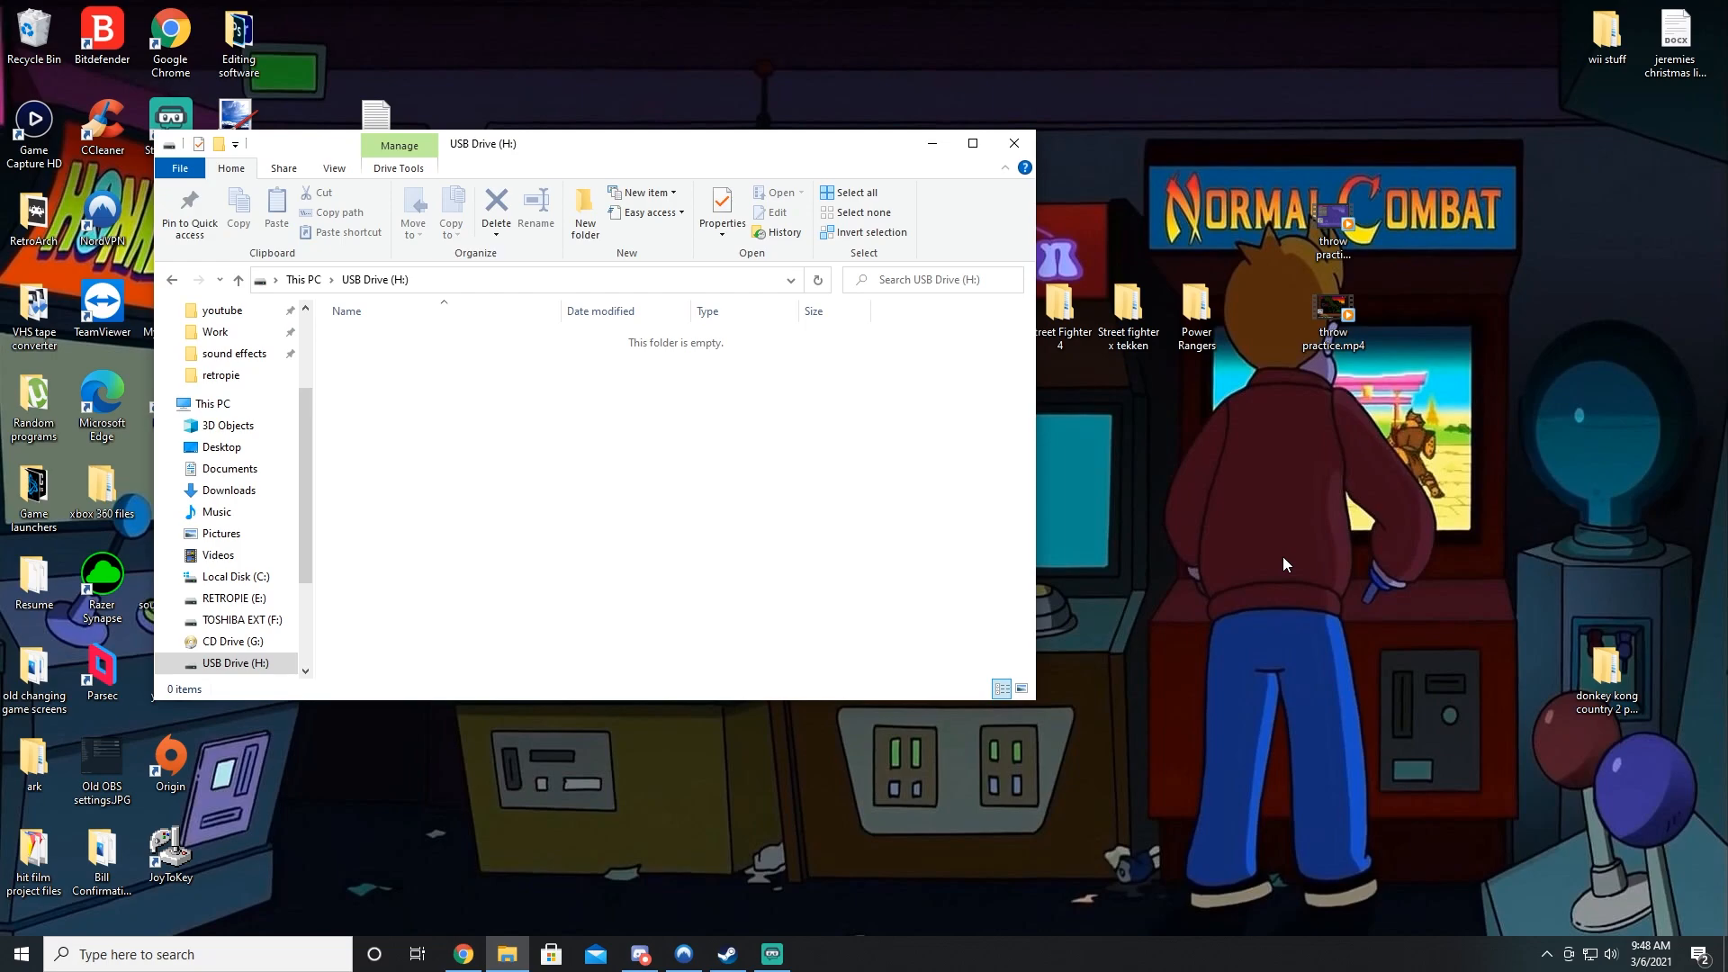
Step: Create a new folder named Retropie on USB Drive (H:)
{"action": "right_click", "coordinate": [429, 371]}
{"action": "type", "text": "R"}
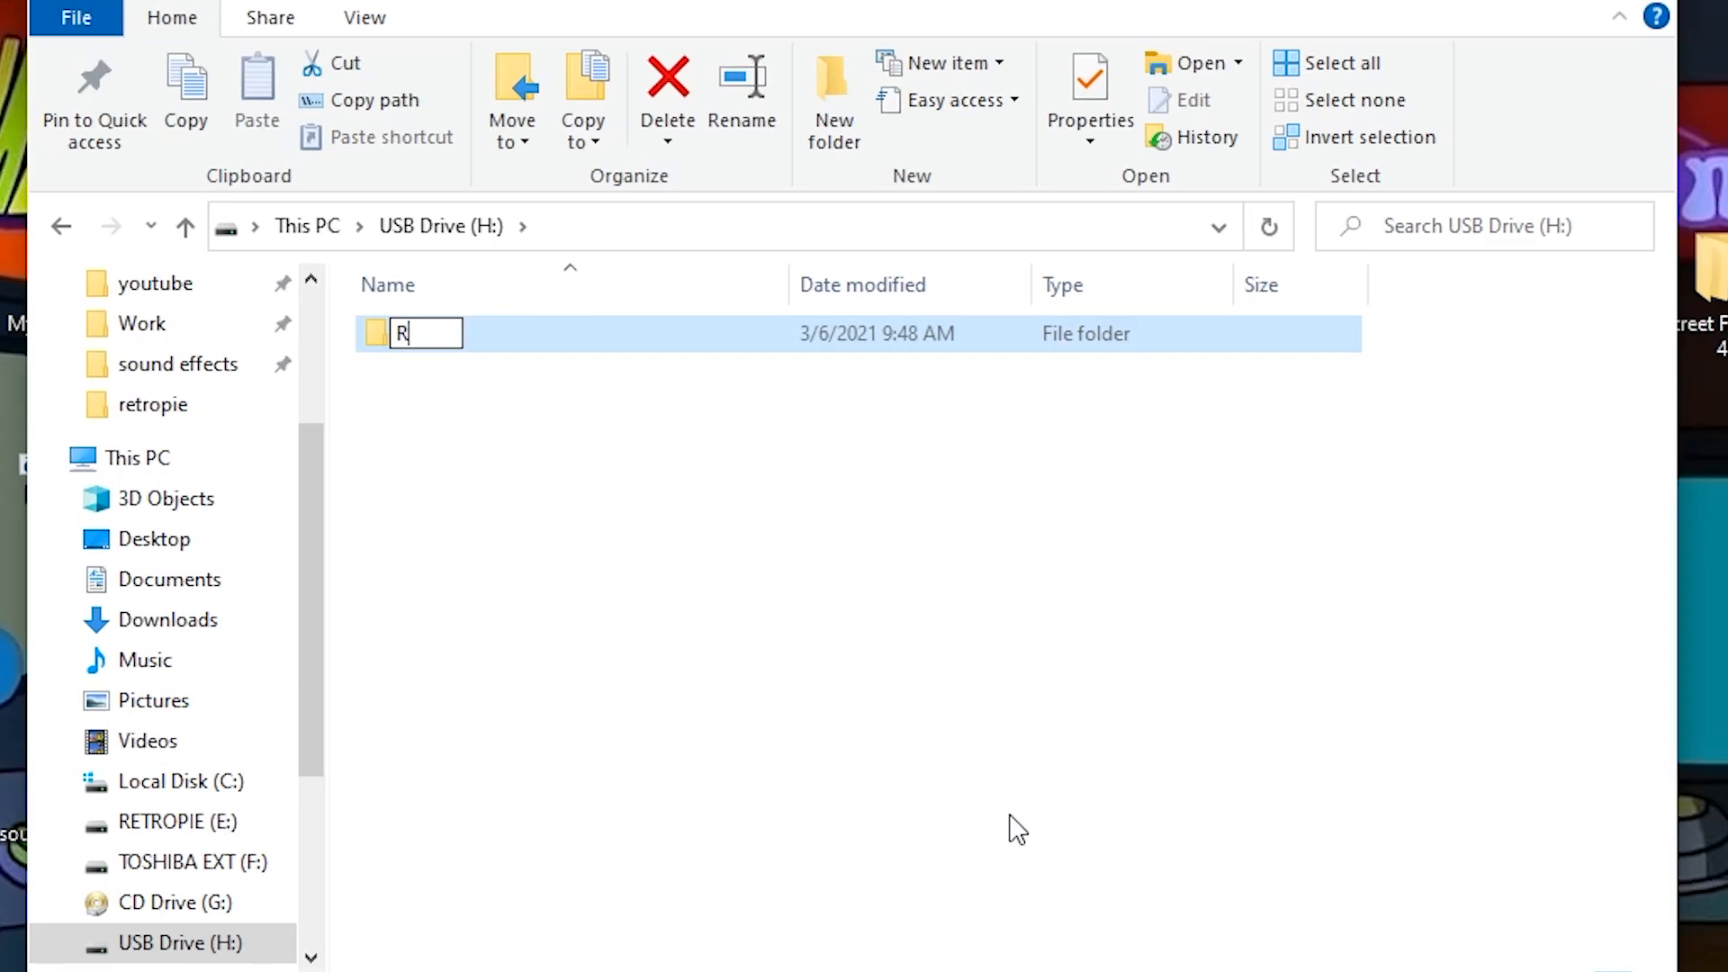
{"action": "type", "text": "etropie"}
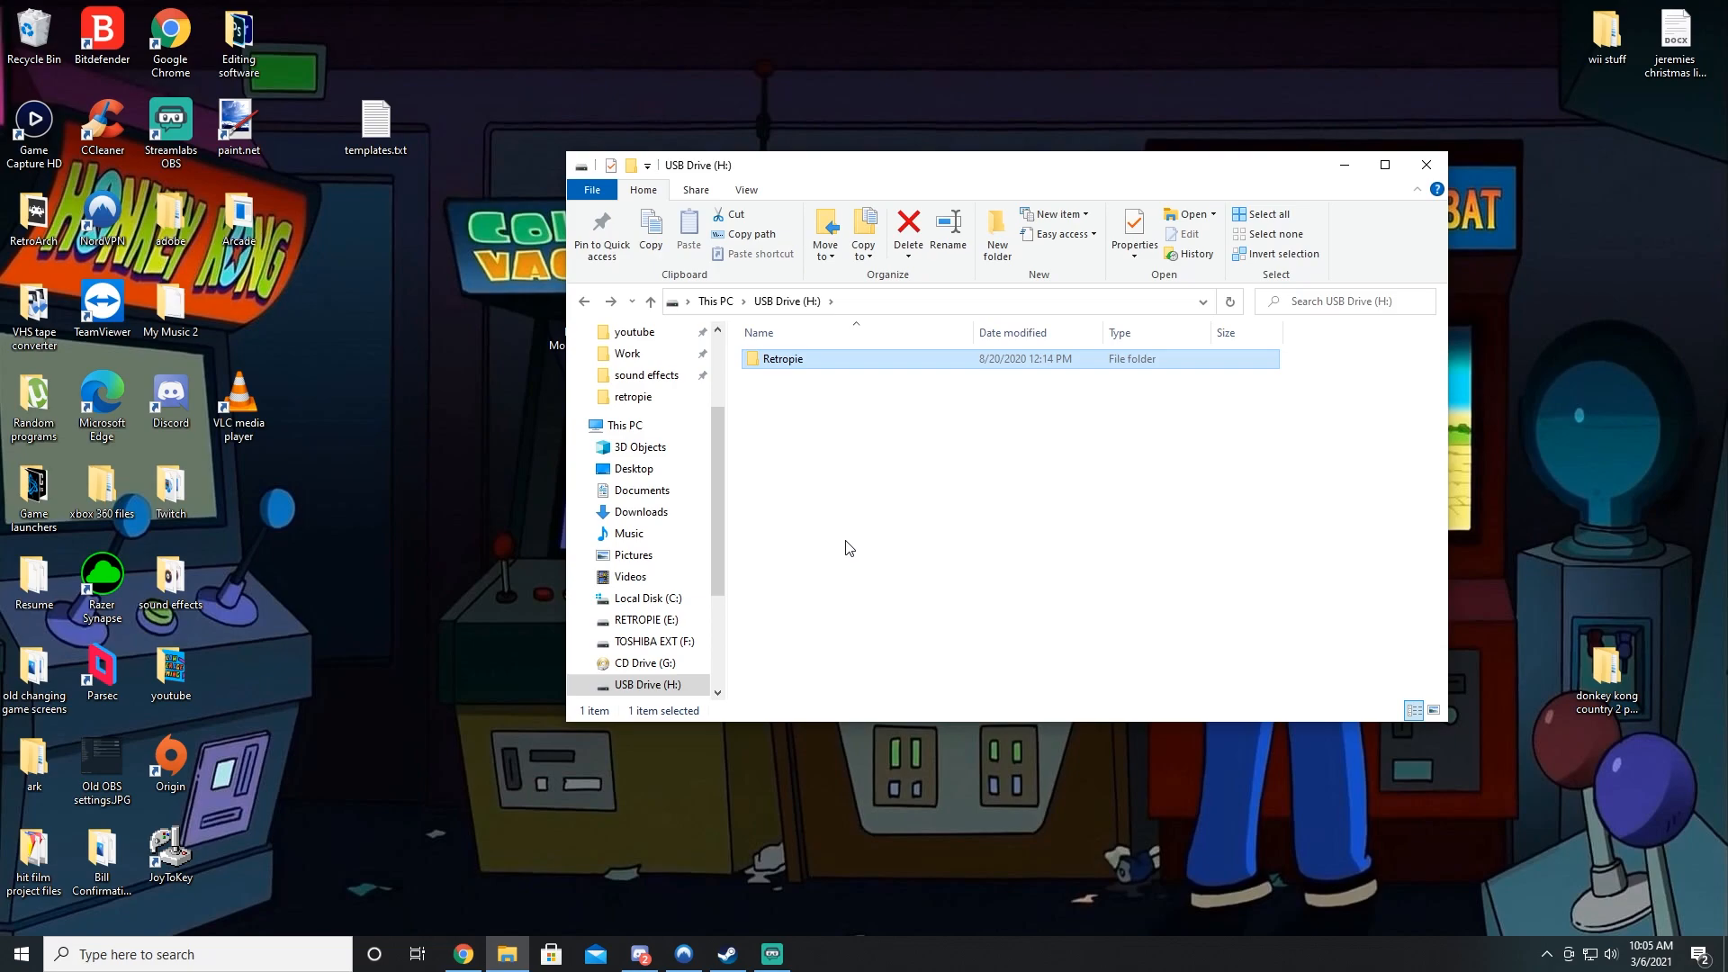
{"action": "mouse_move", "coordinate": [783, 358]}
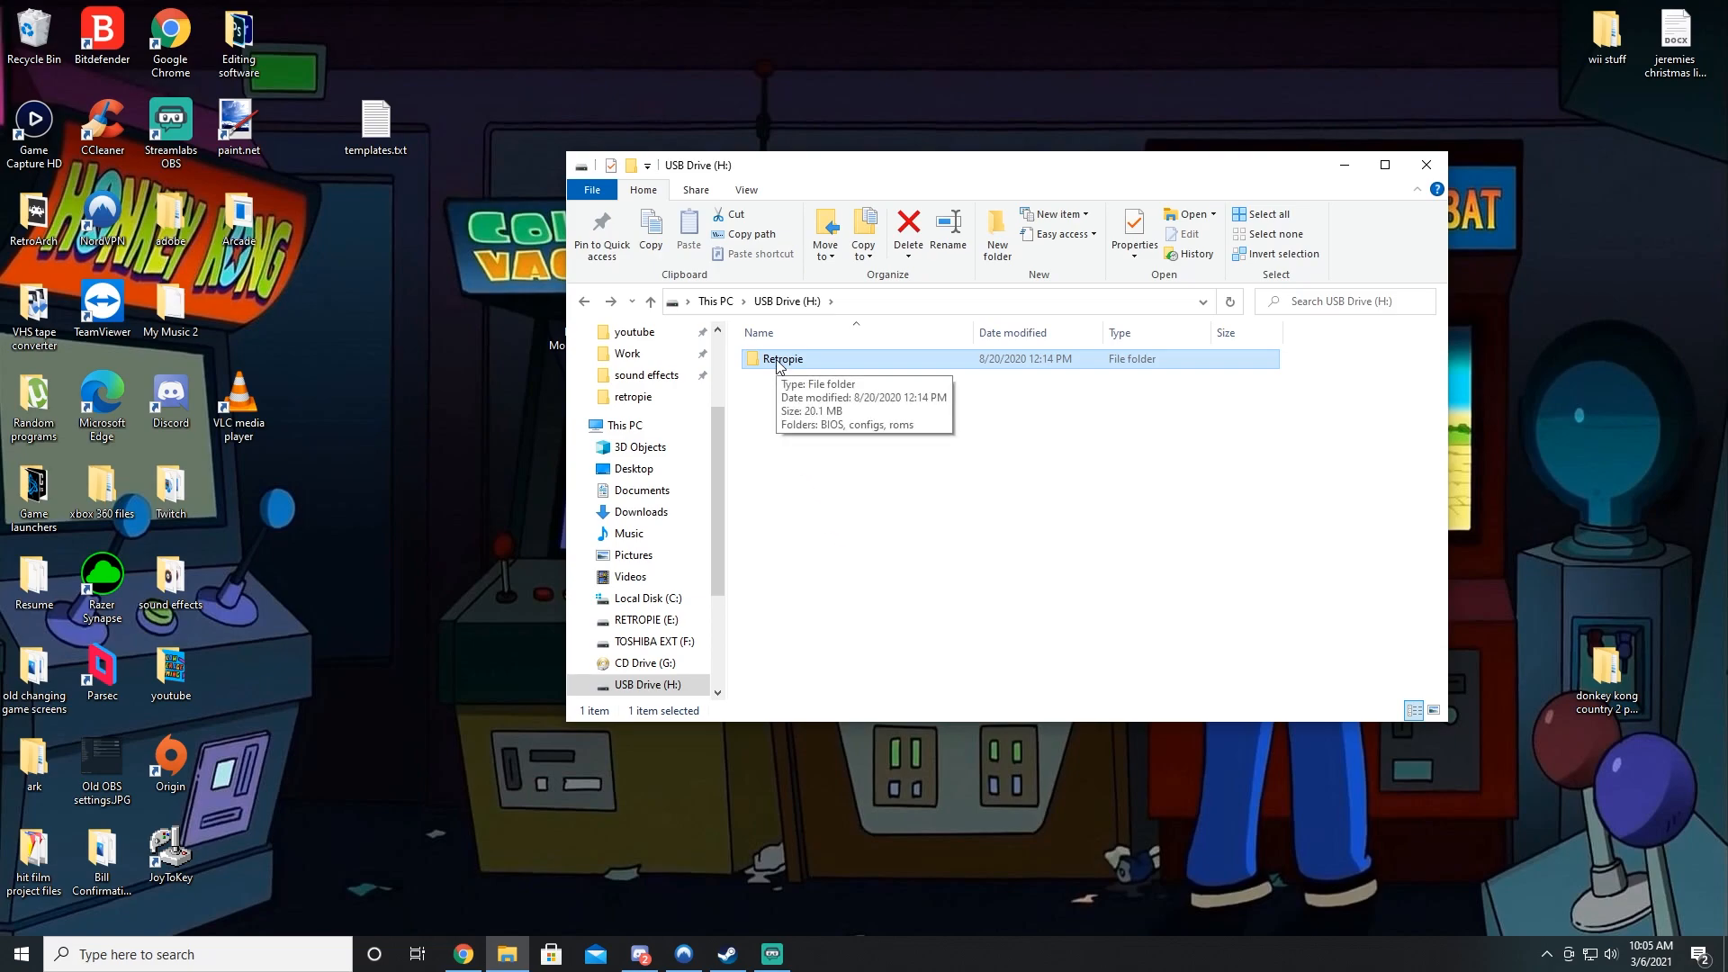
Step: Navigate into Retropie > roms > snes on the USB drive
{"action": "double_click", "coordinate": [782, 358]}
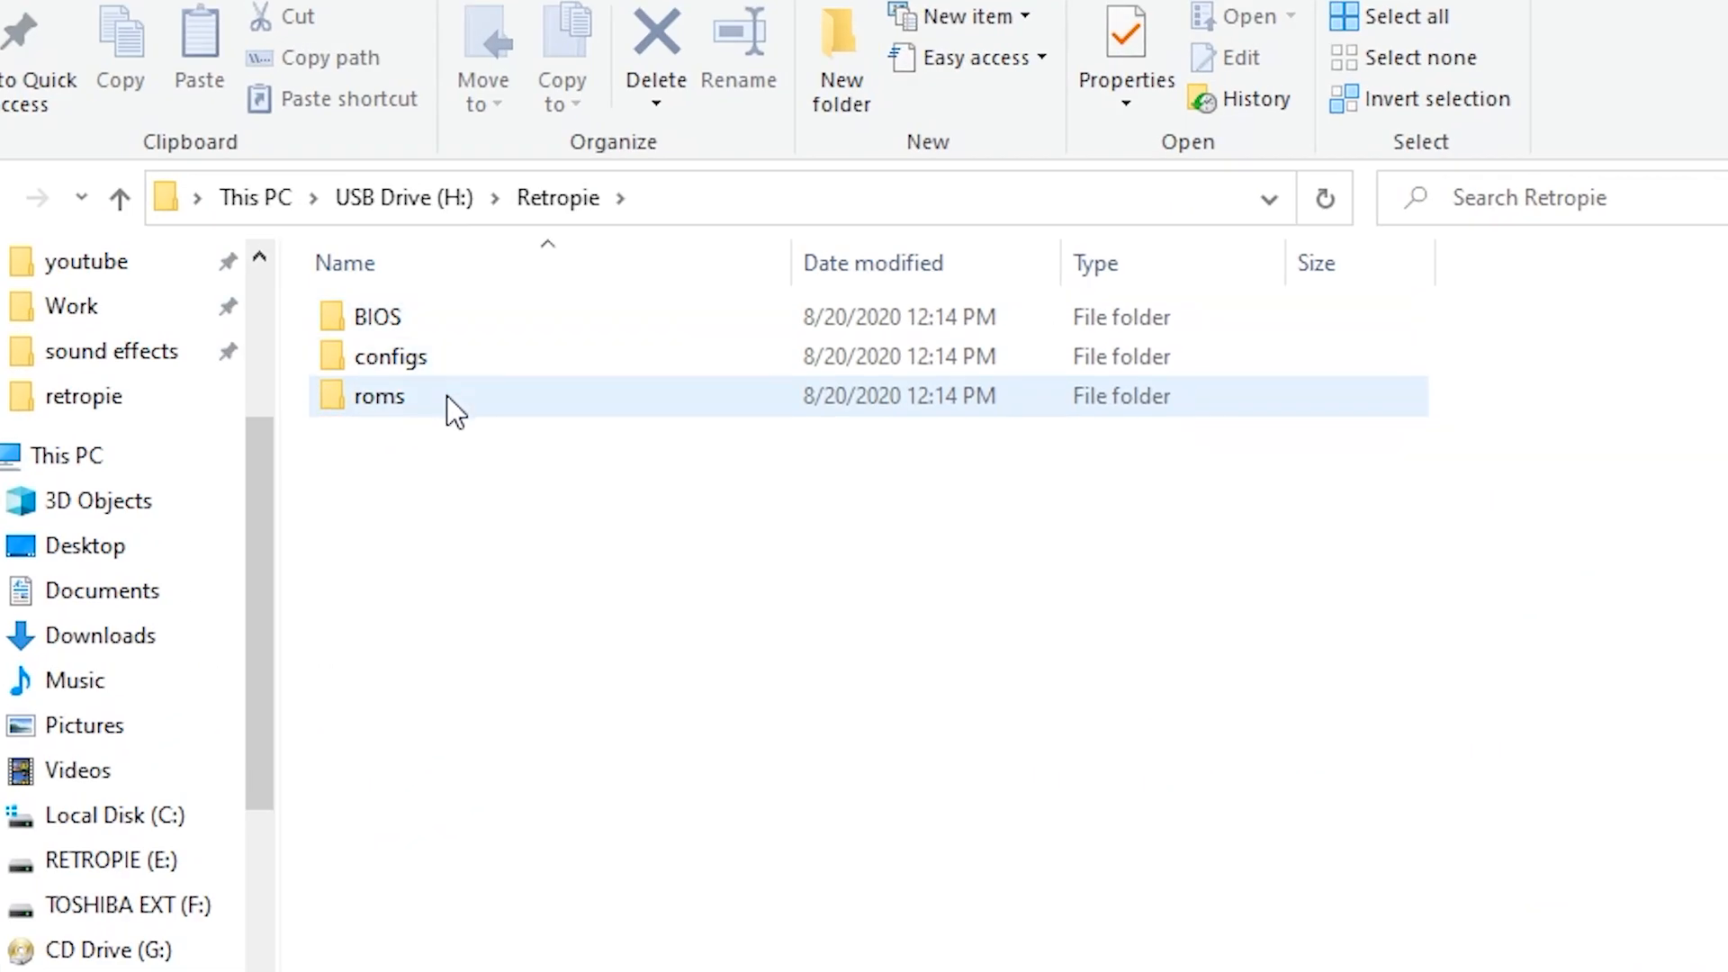
{"action": "double_click", "coordinate": [378, 396]}
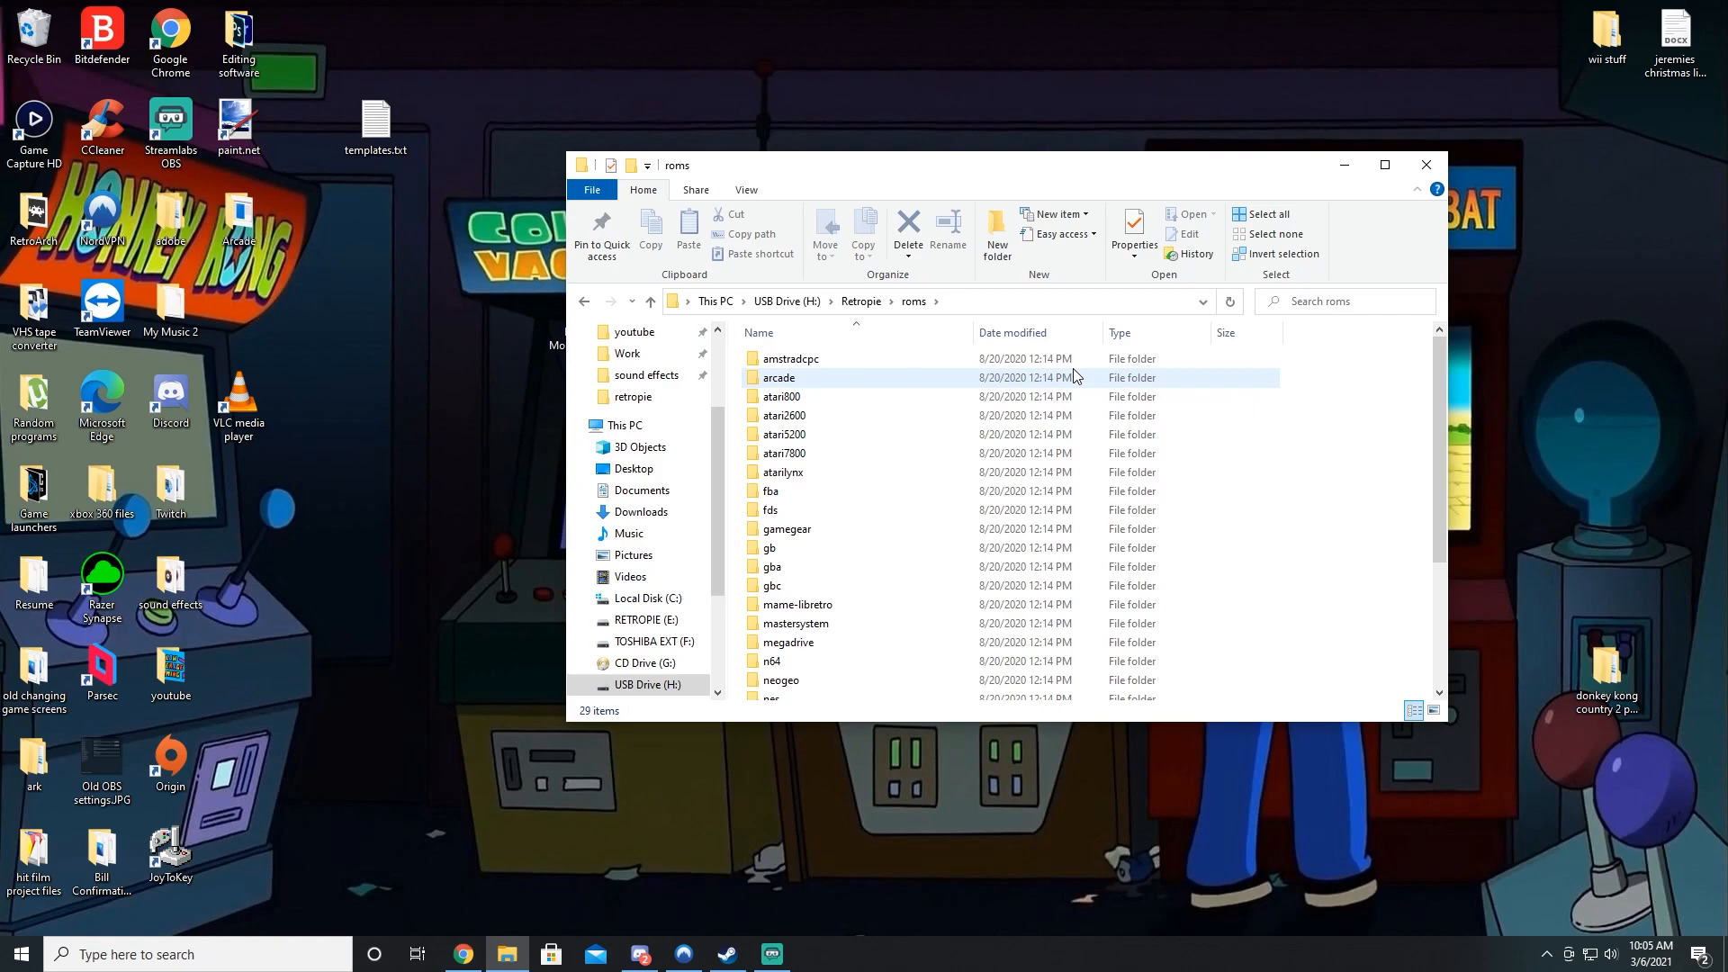
{"action": "scroll", "scroll_direction": "down", "scroll_amount": 3}
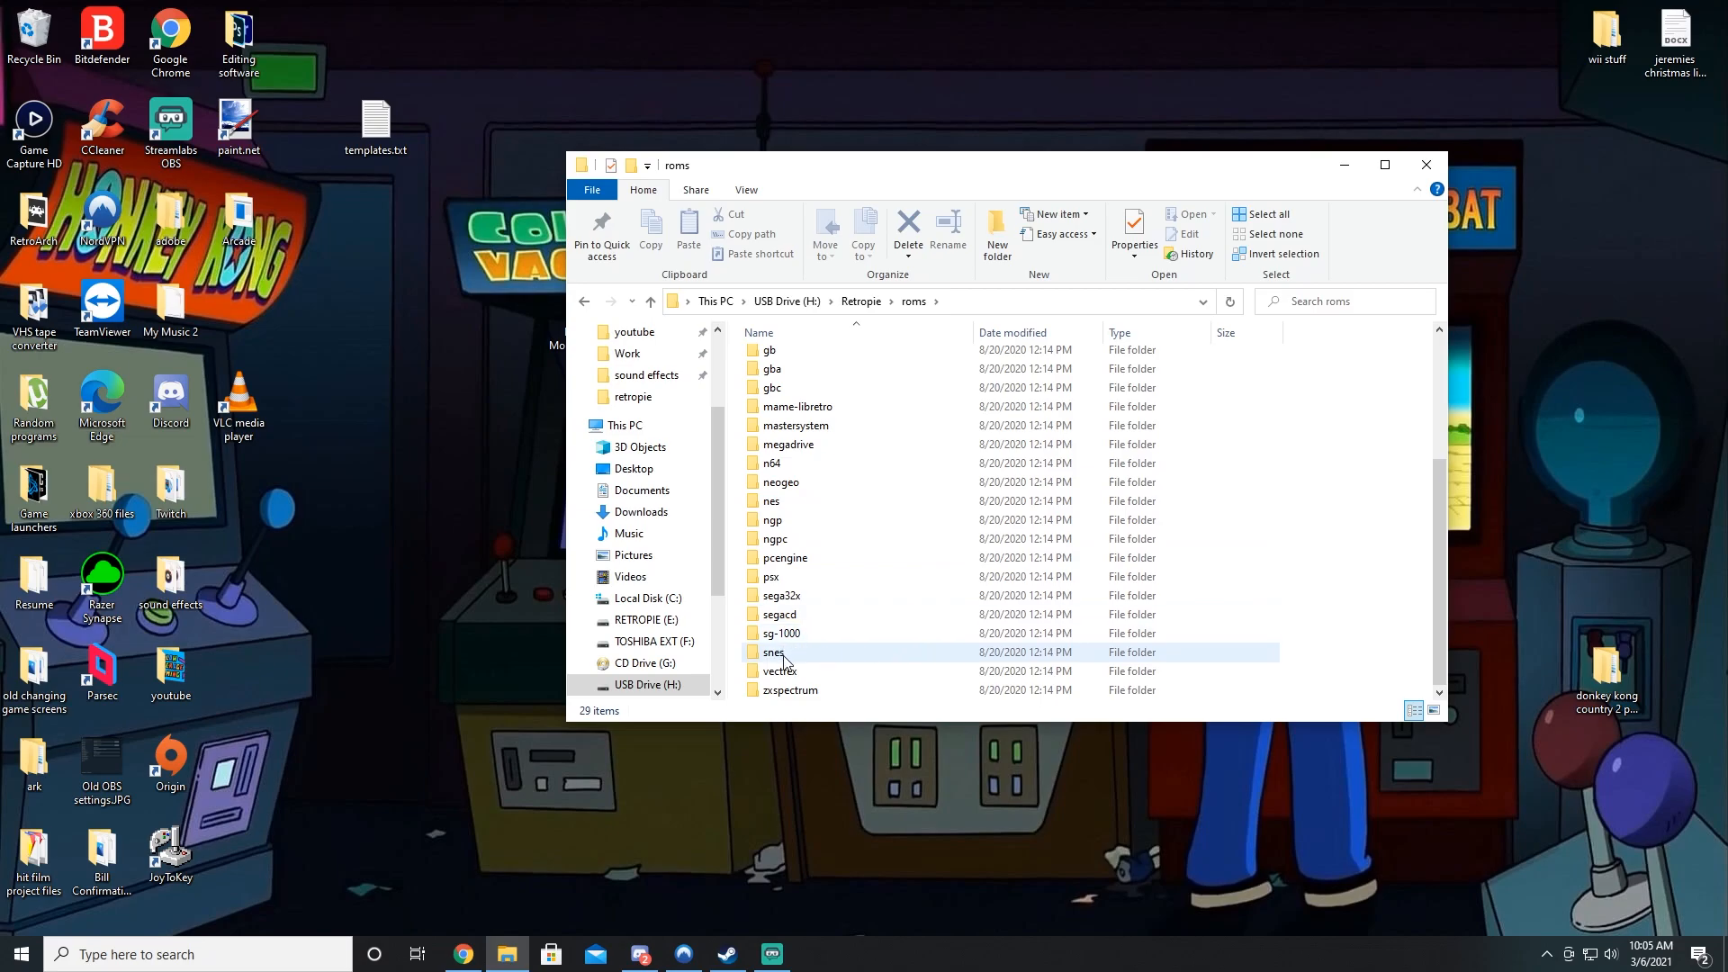
{"action": "double_click", "coordinate": [775, 652]}
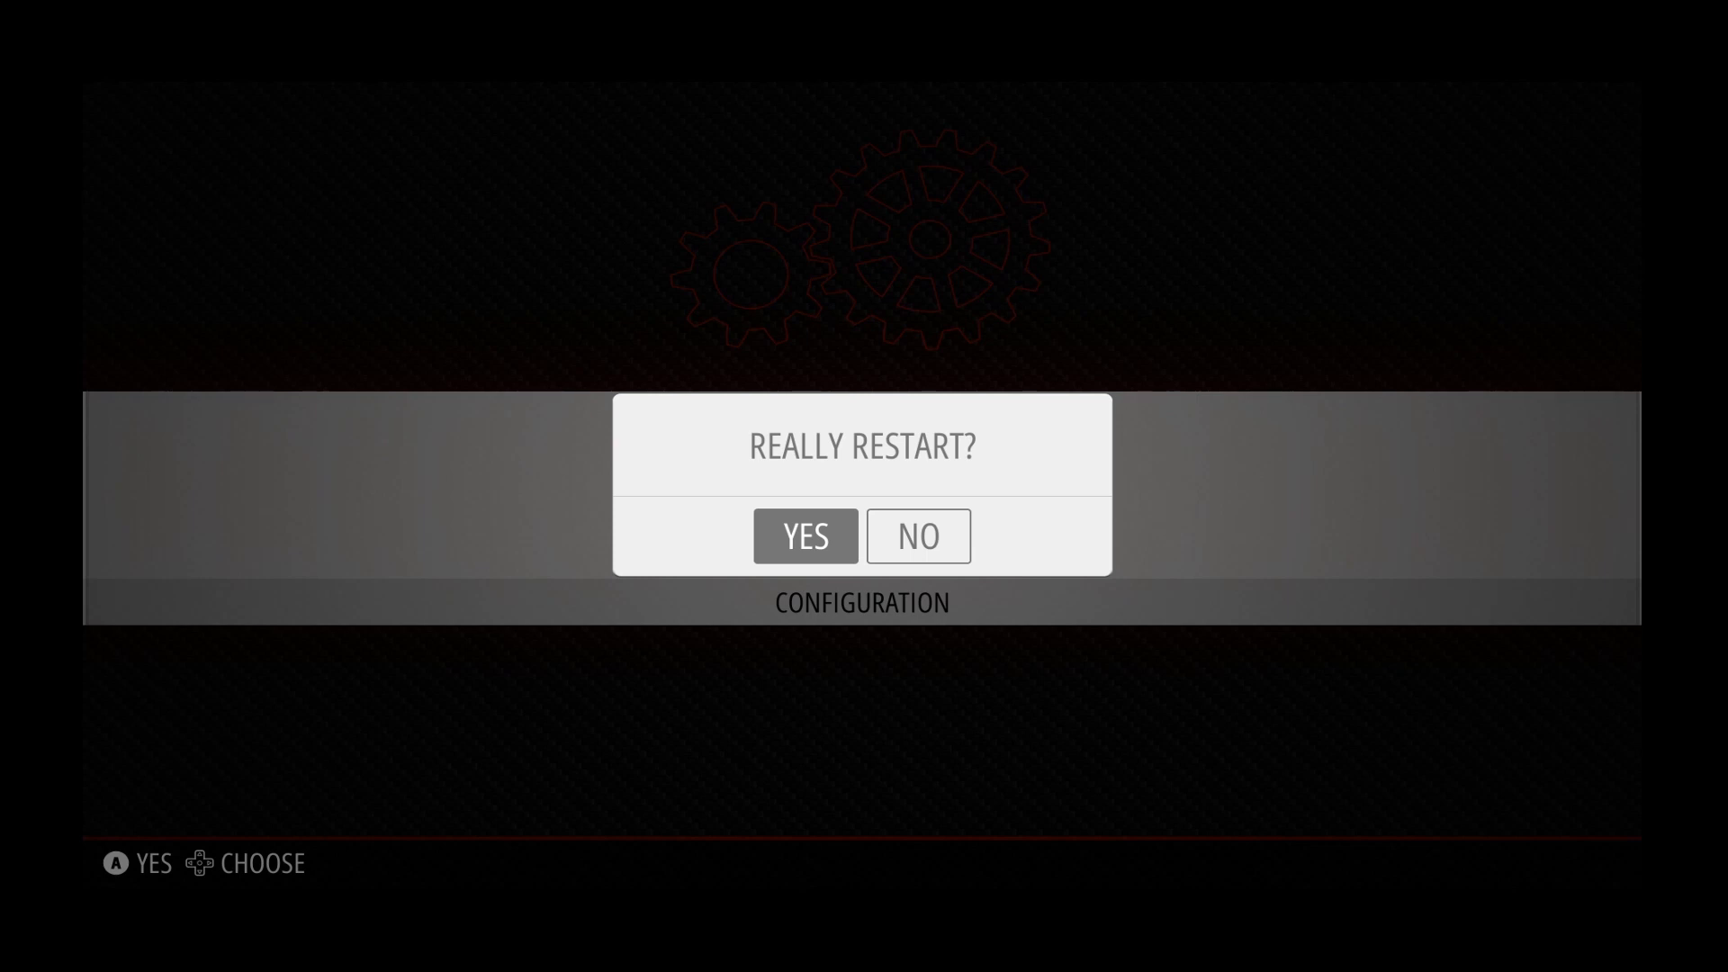
Step: Confirm restarting EmulationStation so the Super Nintendo list refreshes
{"action": "left_click", "coordinate": [806, 536]}
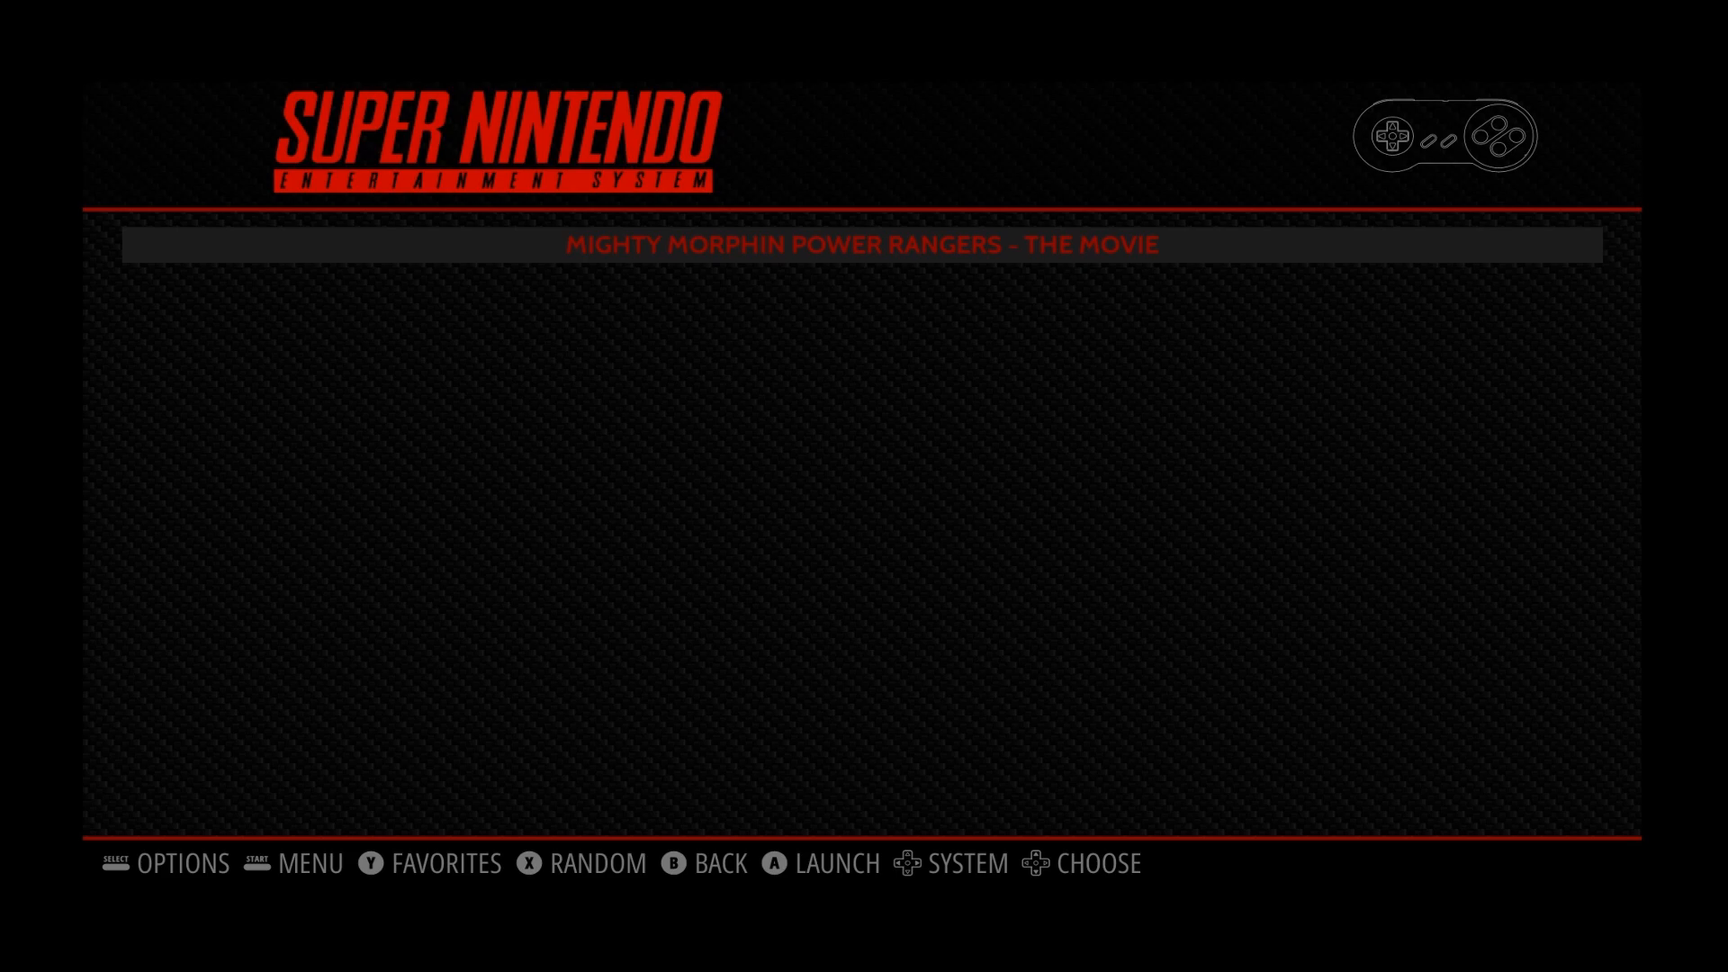
Step: Launch Mighty Morphin Power Rangers - The Movie and move player one's choice to Tommy
{"action": "left_click", "coordinate": [781, 864]}
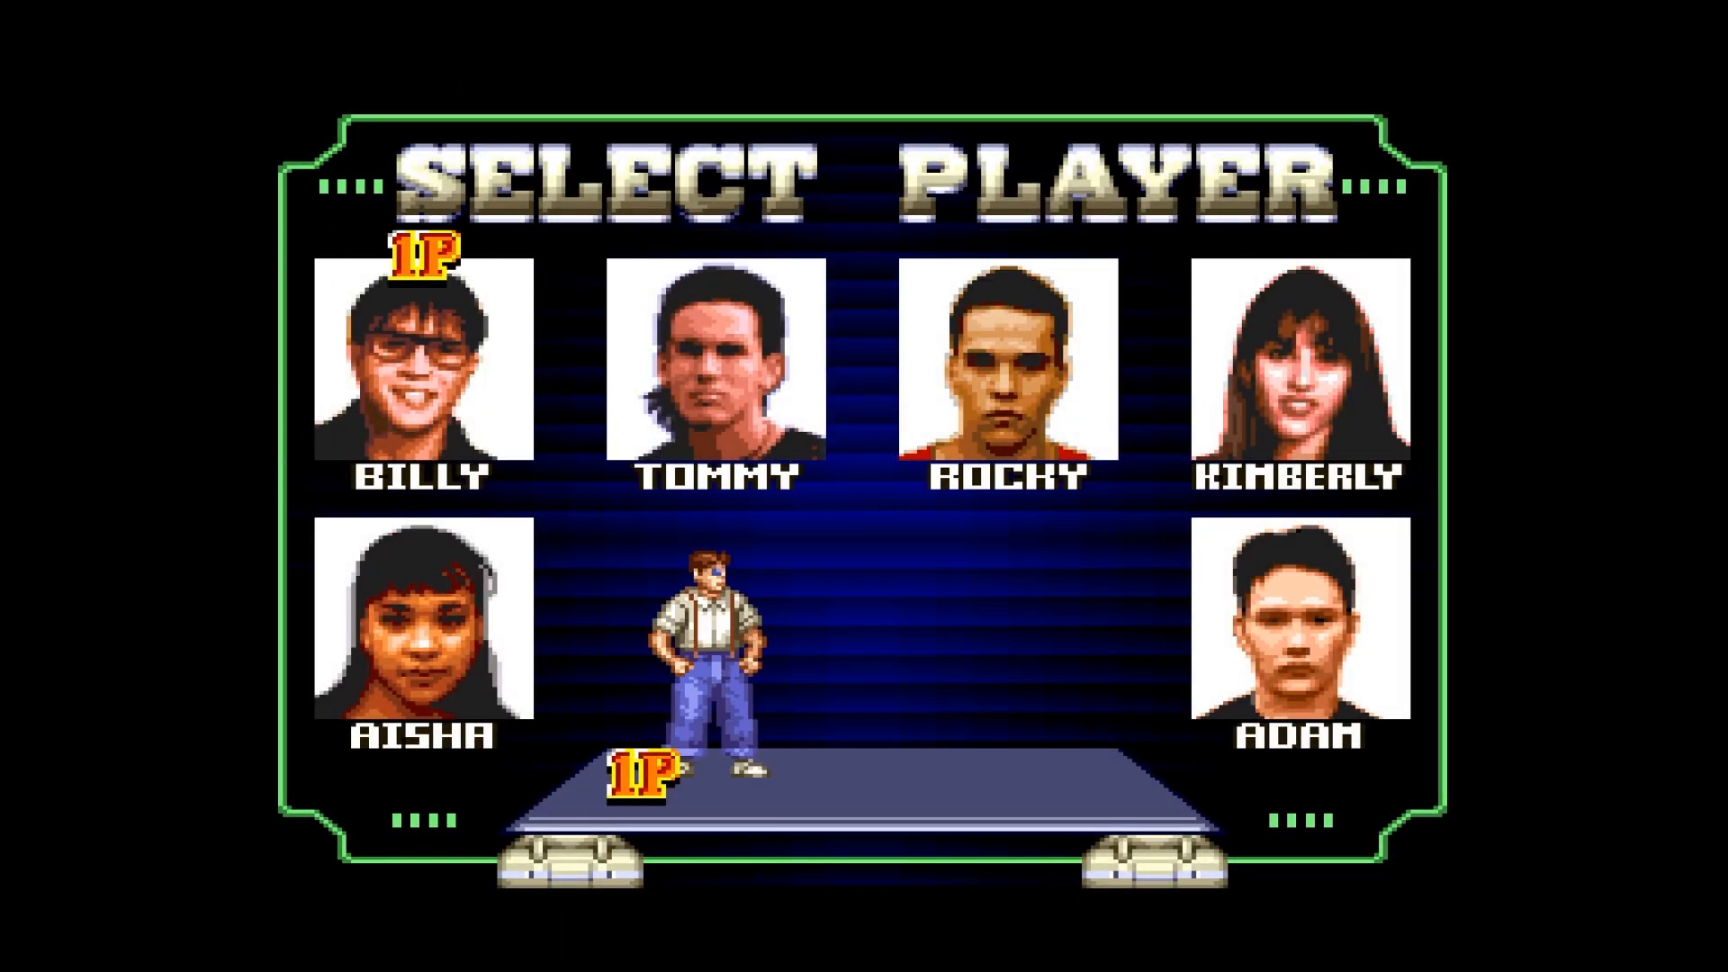
{"action": "key", "text": "Right"}
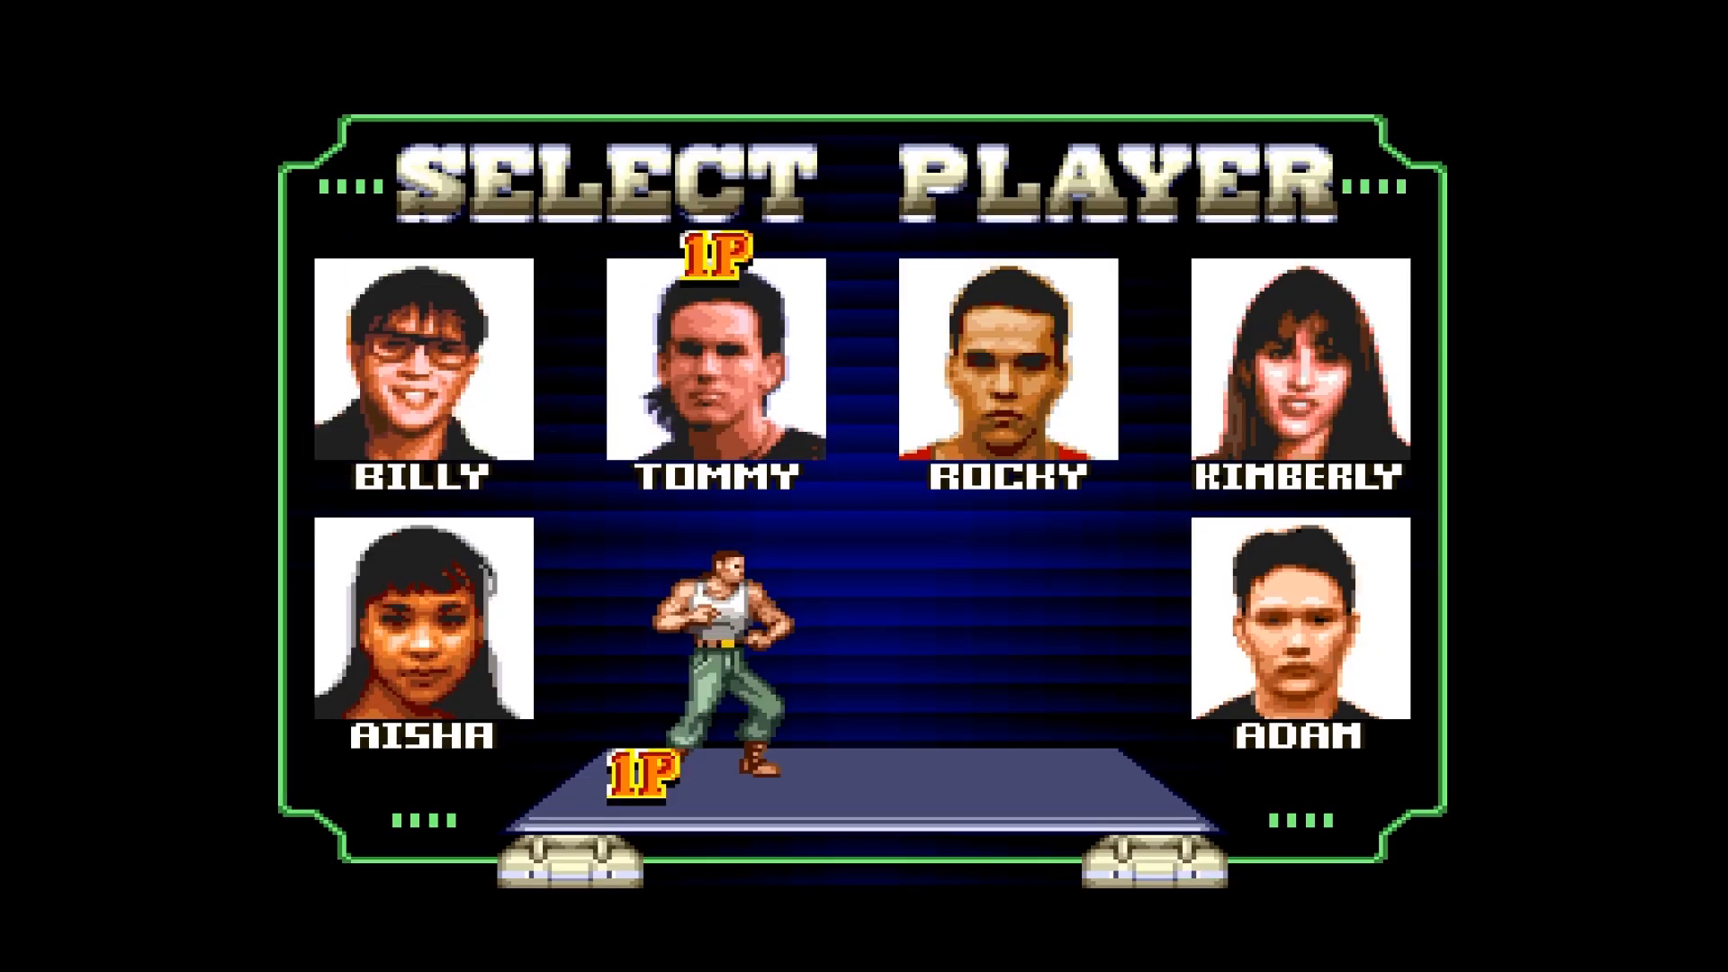